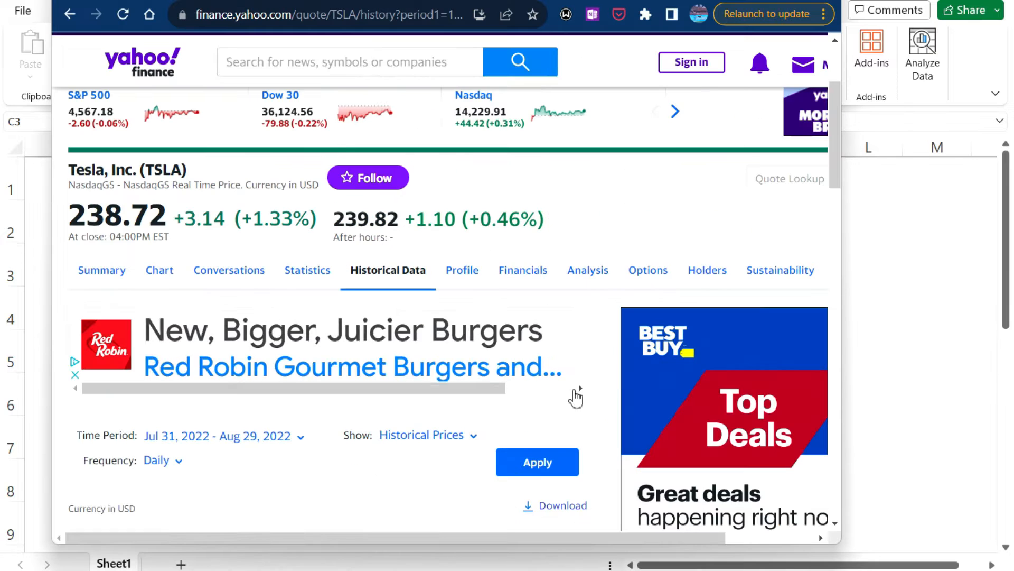
Scroll Tesla's historical prices down to the Aug 25, 2022 3:1 stock split row
scroll(down, 3)
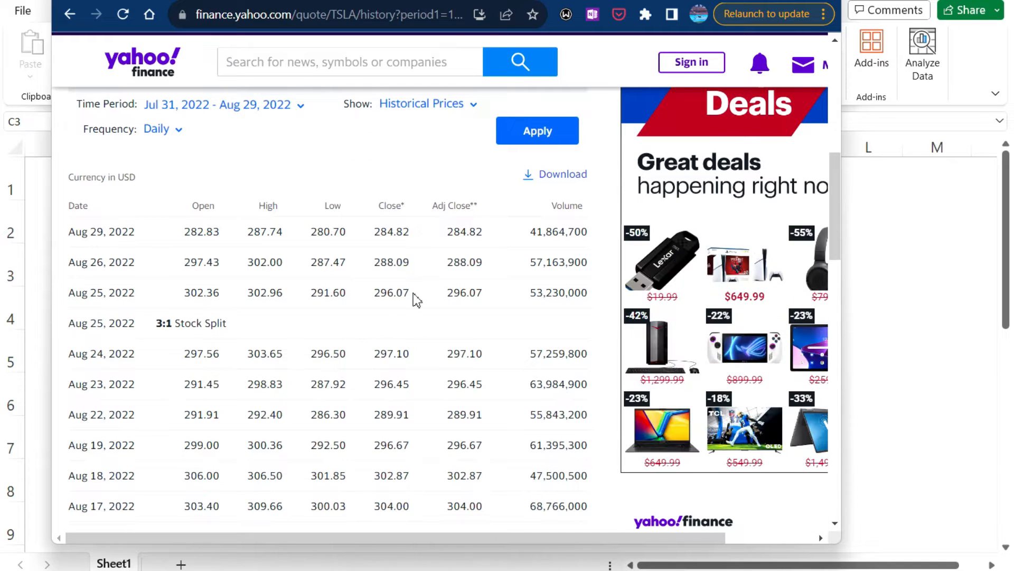
mouse_move(450, 286)
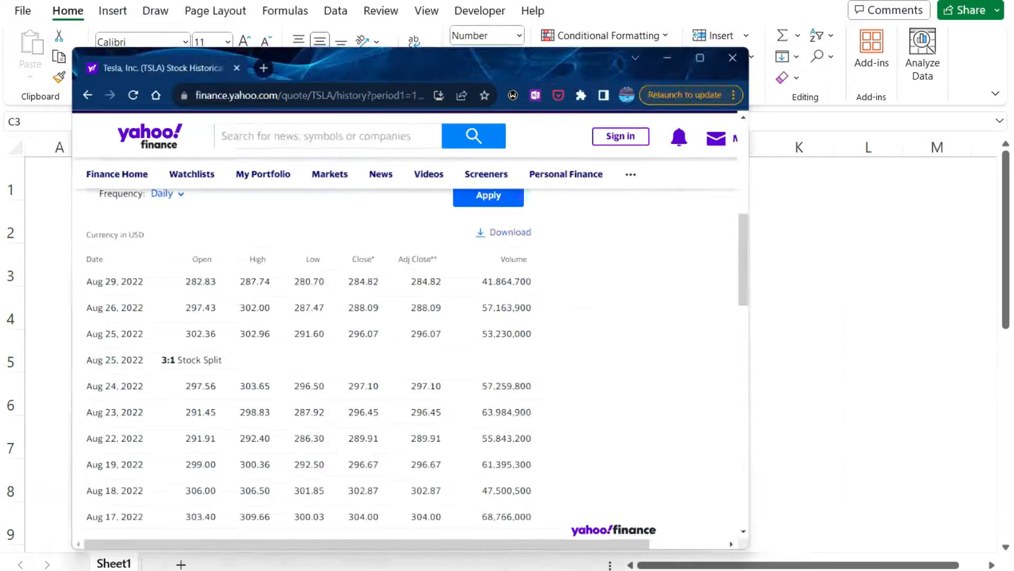
Read the Reuters Tesla 3-for-1 split article down past the photo to its opening paragraphs
click(734, 57)
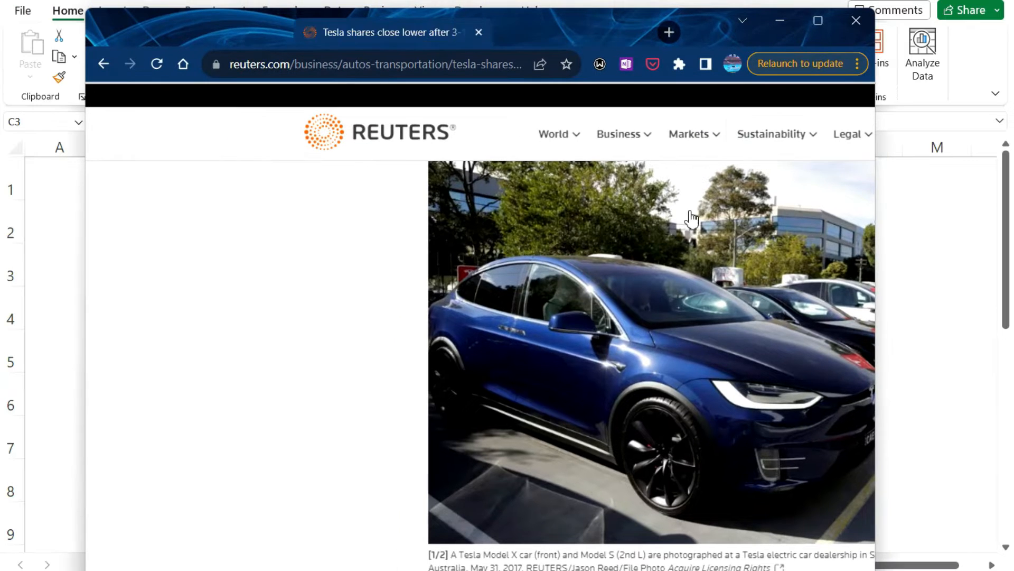
scroll(down, 3)
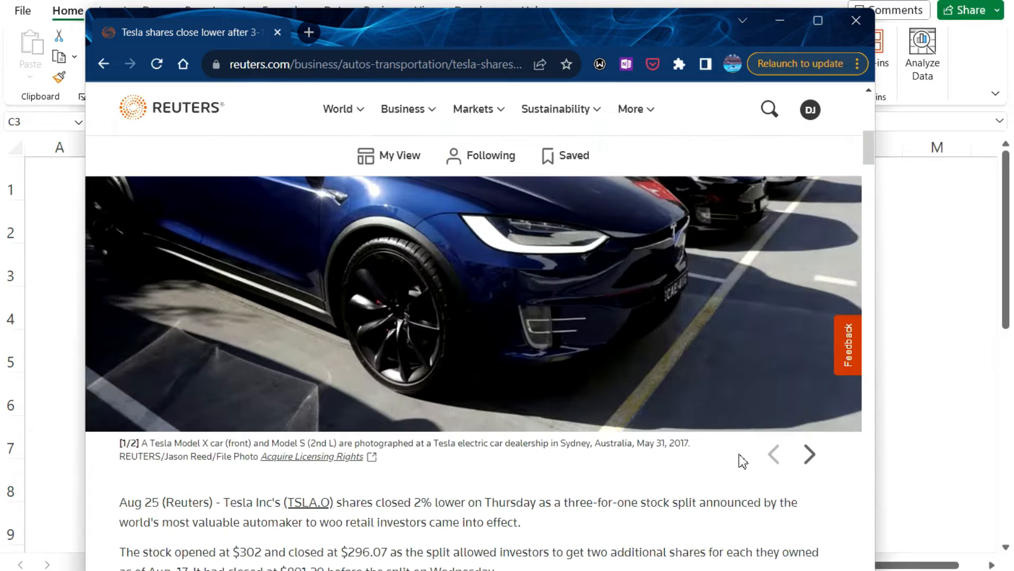
scroll(down, 3)
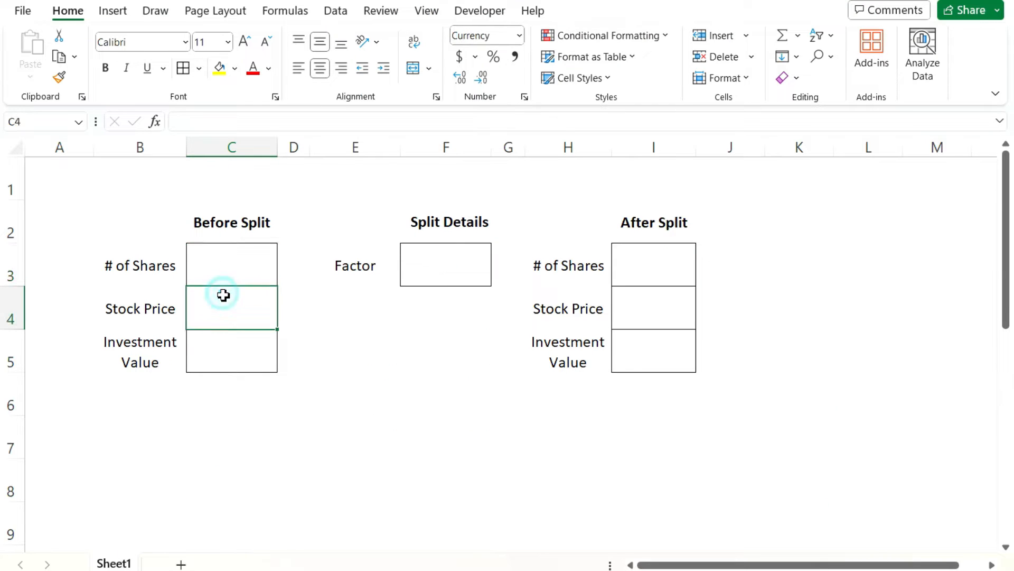
Enter the $891.29 before-split price, the value formula =C4*C3, and a 10-share count, then revisit the share count
text(891.29)
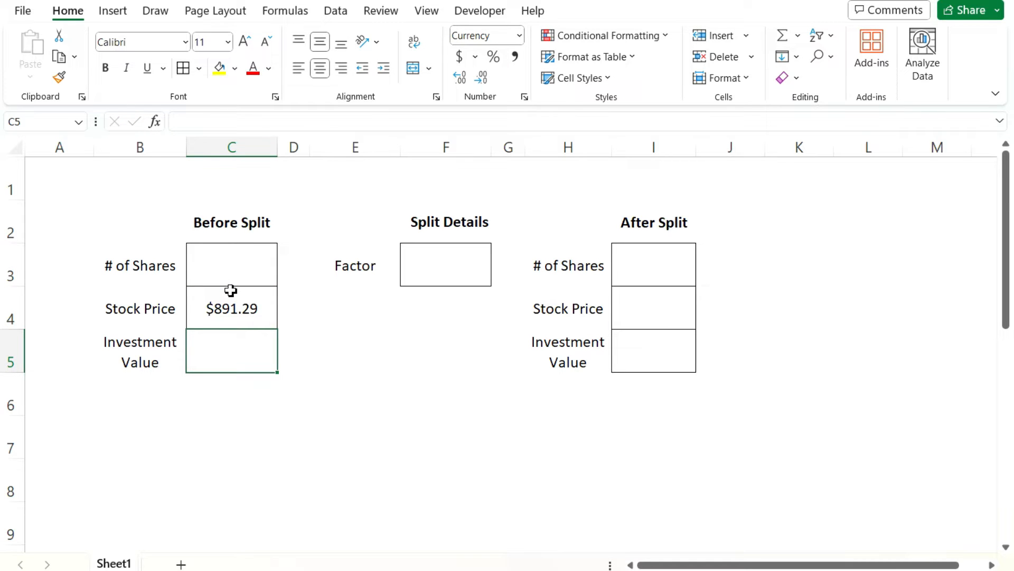
text(=C4)
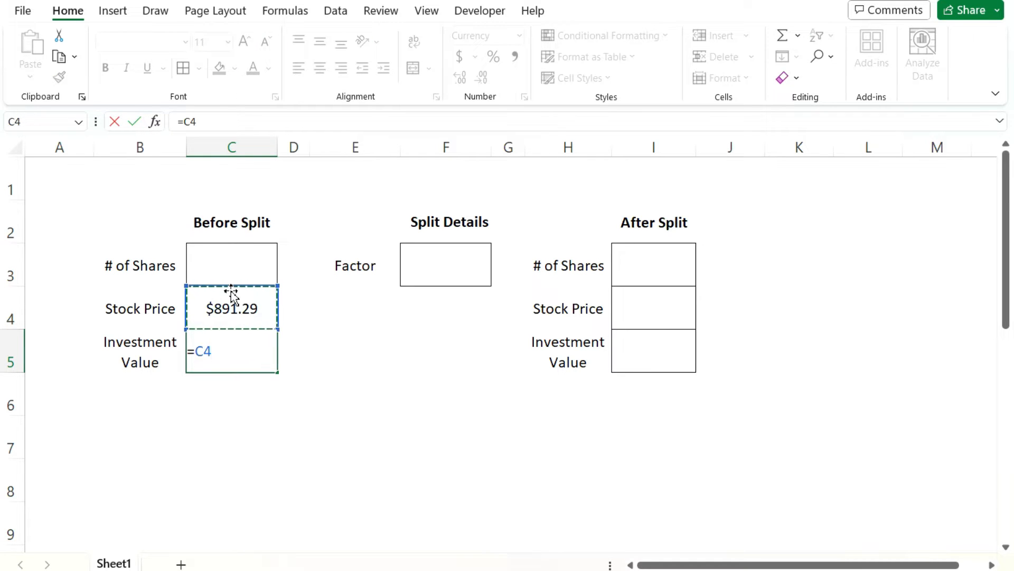
text(*C3)
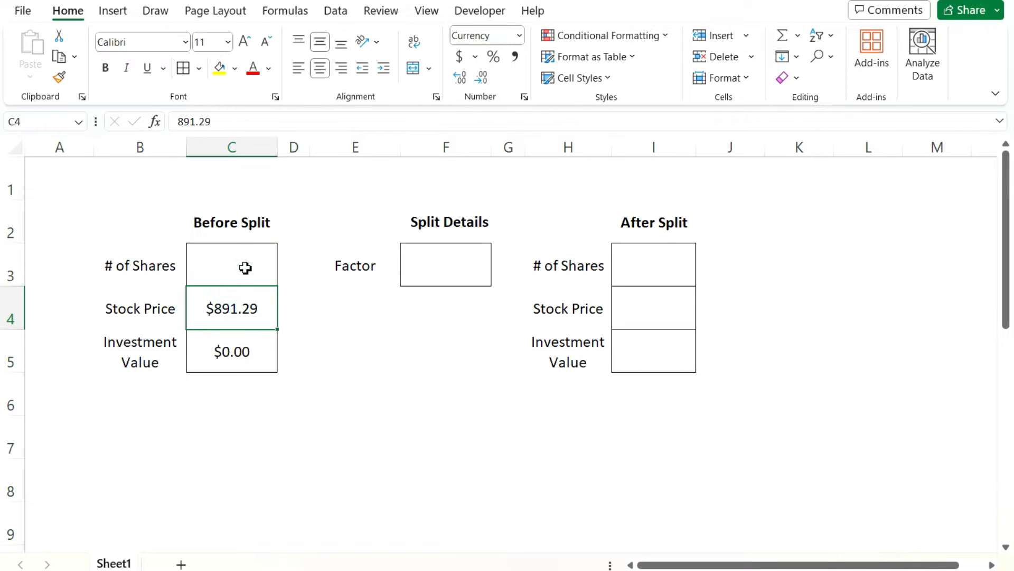
text(10)
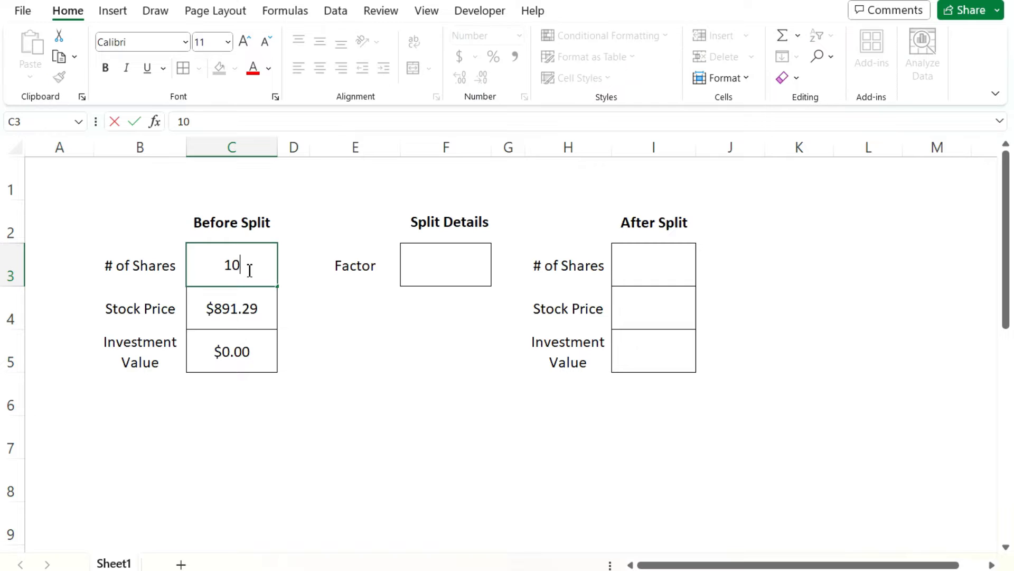
key(enter)
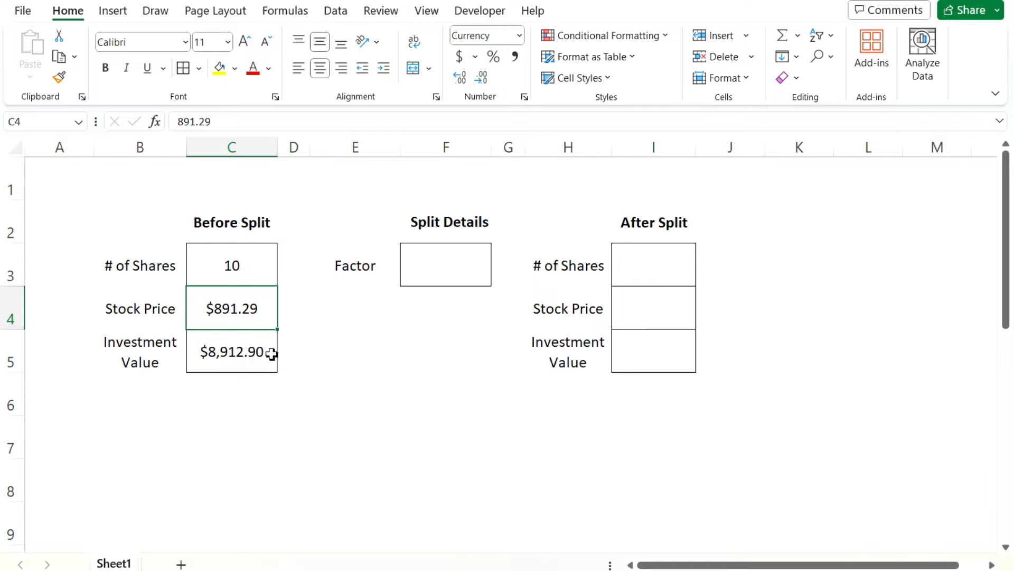
click(232, 264)
text(15)
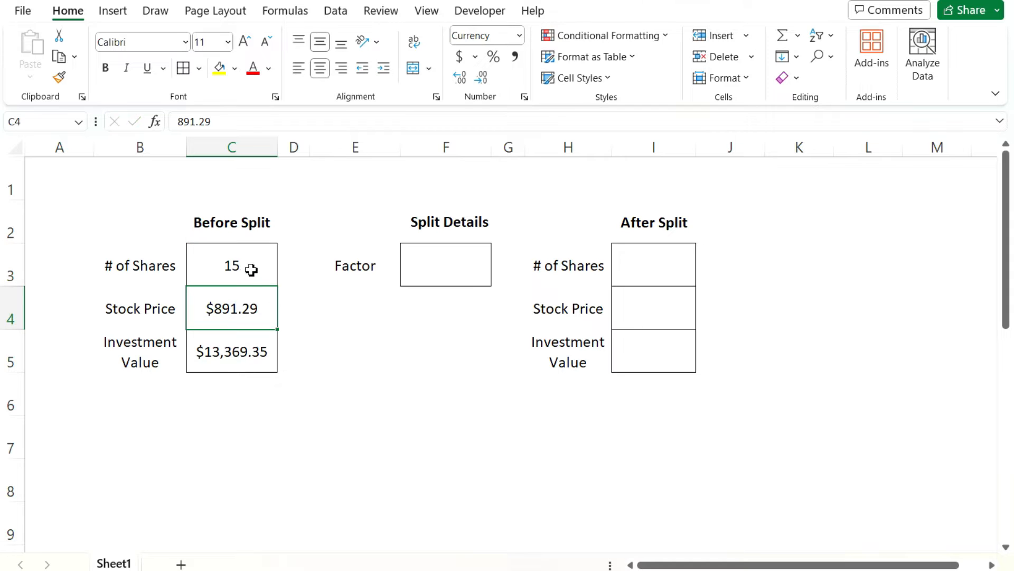
mouse_move(280, 269)
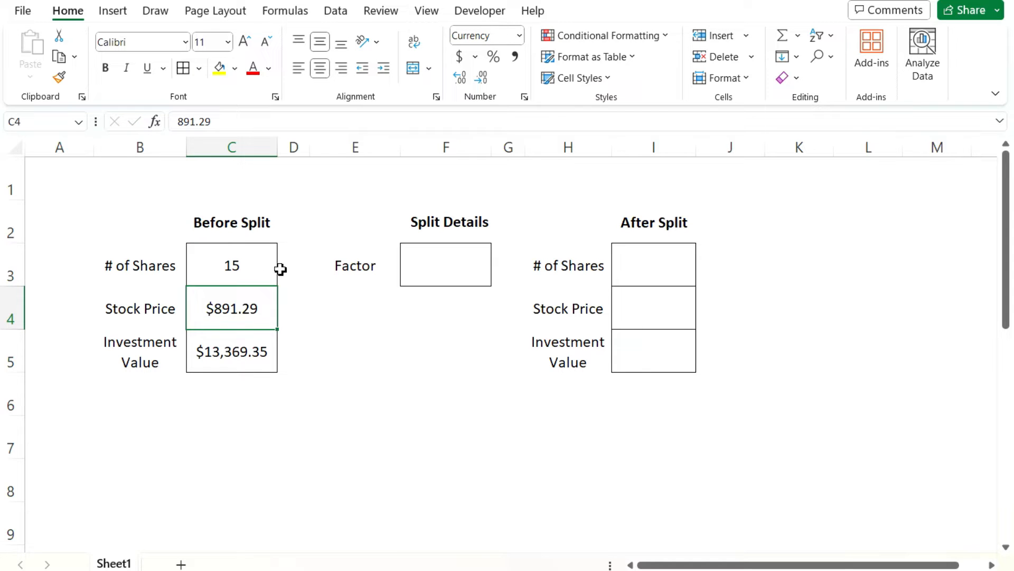
mouse_move(535, 233)
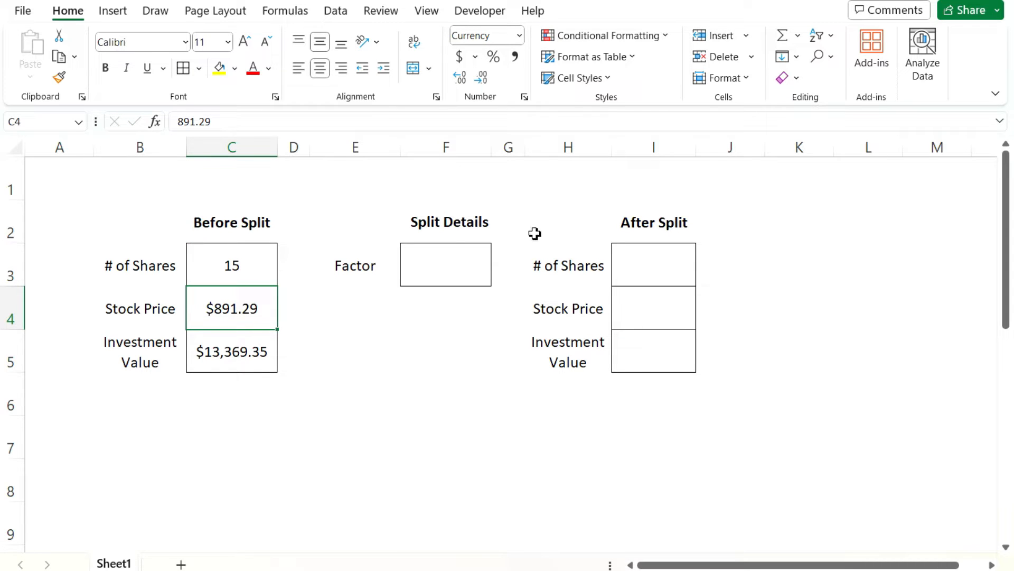
mouse_move(665, 261)
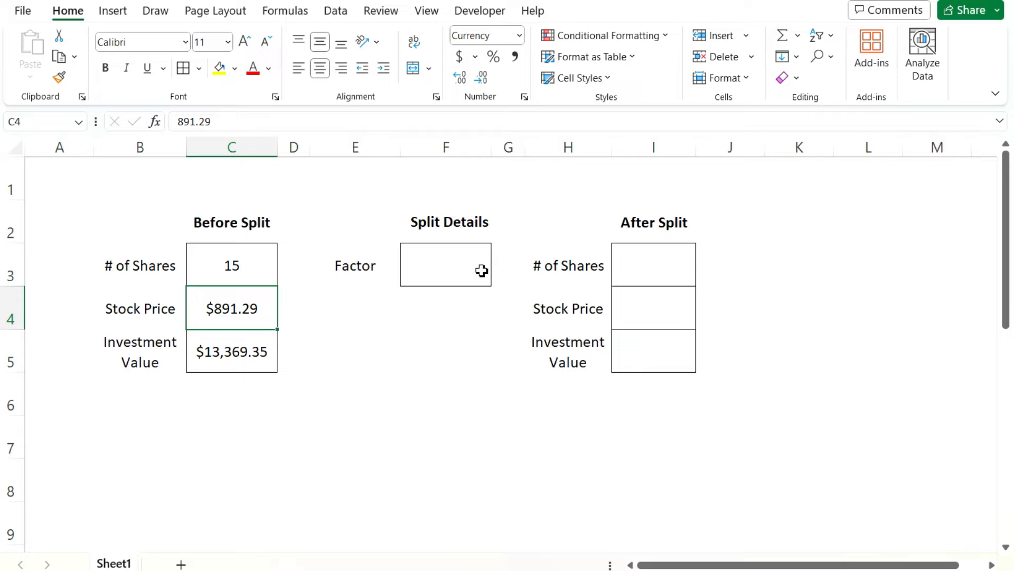
Enter a split factor of 3 in F3 and move to the after-split share cell
click(445, 264)
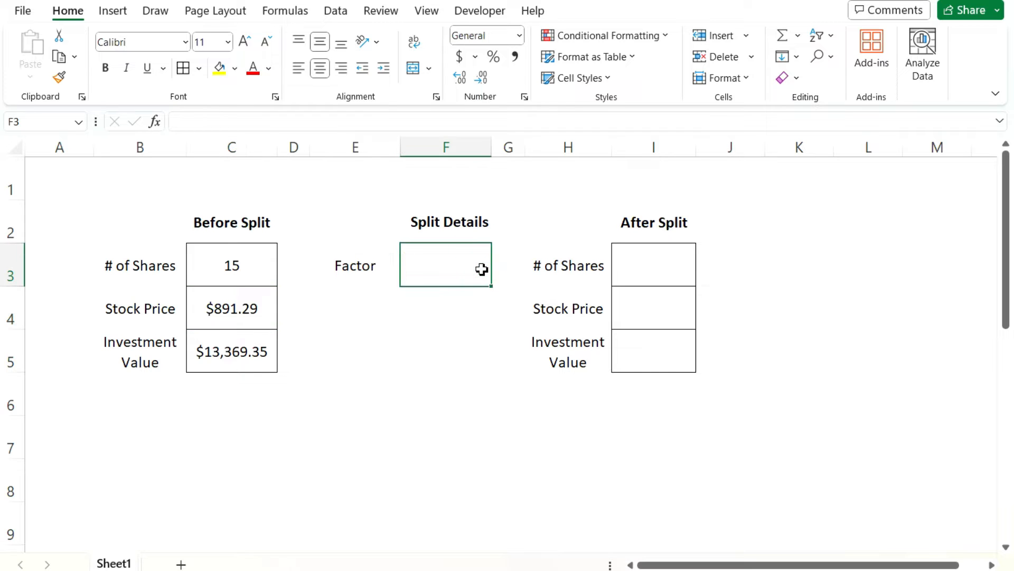
text(3)
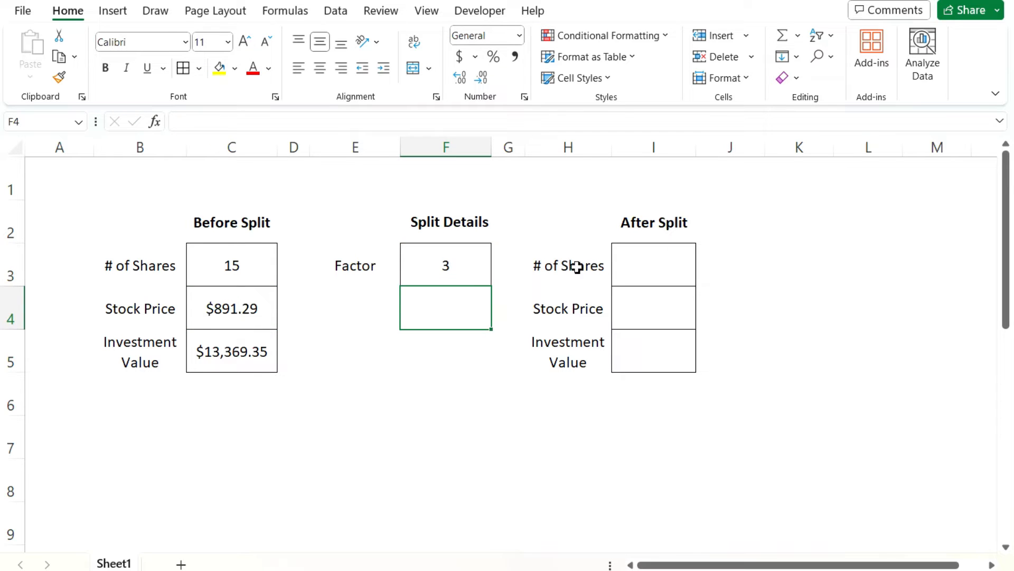
click(653, 264)
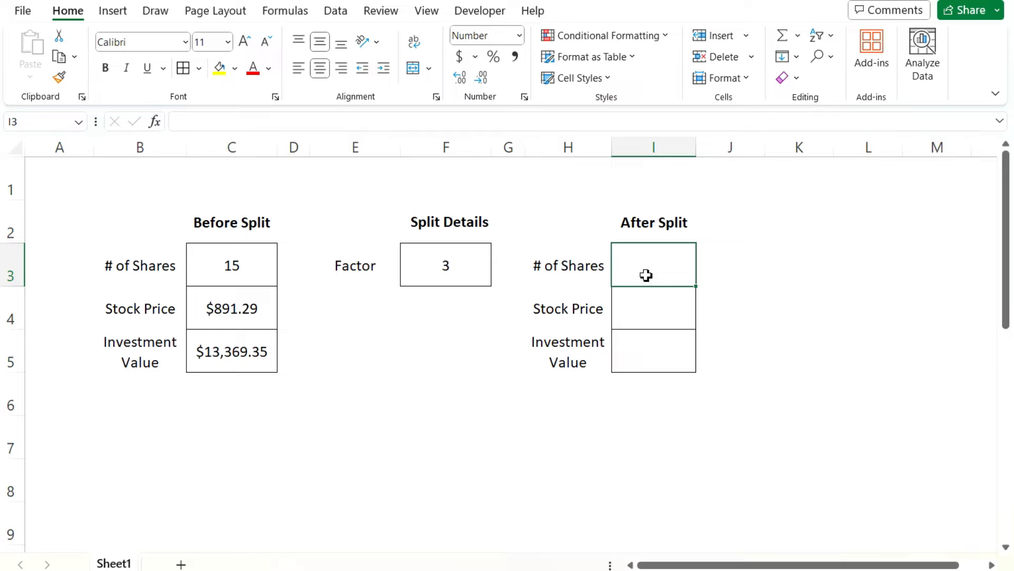
mouse_move(232, 265)
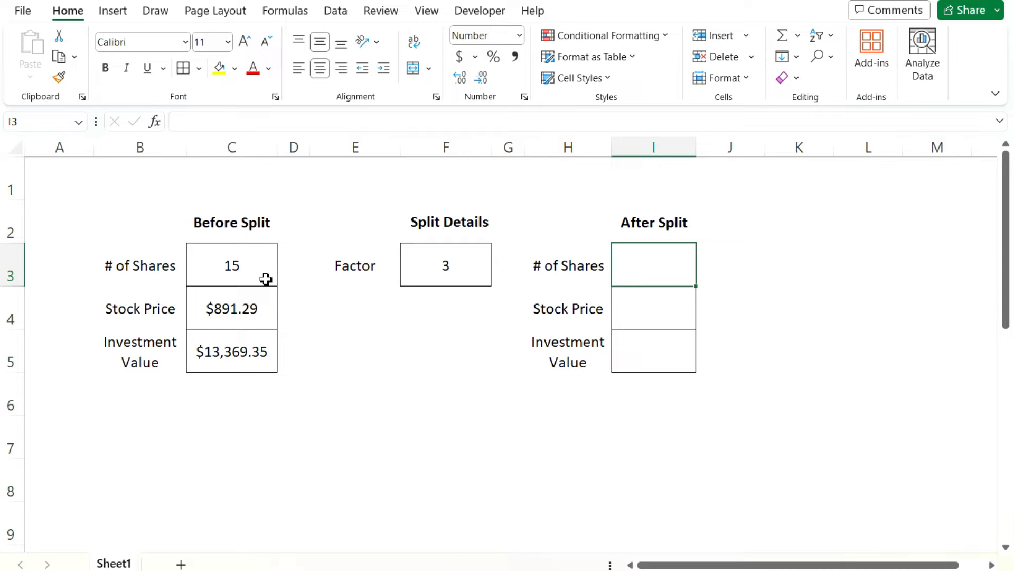
Compute after-split shares as C3 times F3 (45) and price as C4 divided by F3 ($297.10)
text(=)
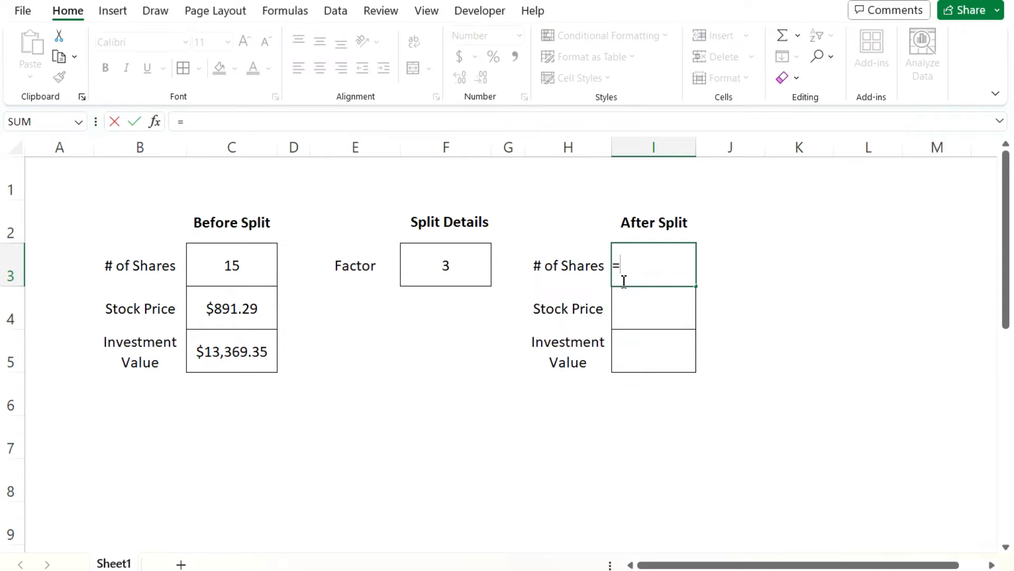
click(232, 265)
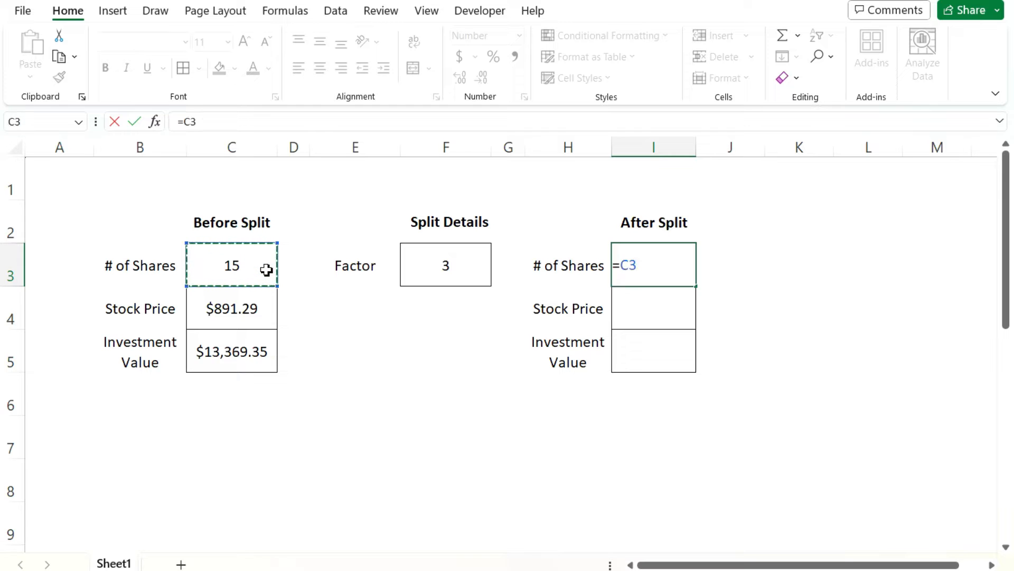
click(445, 264)
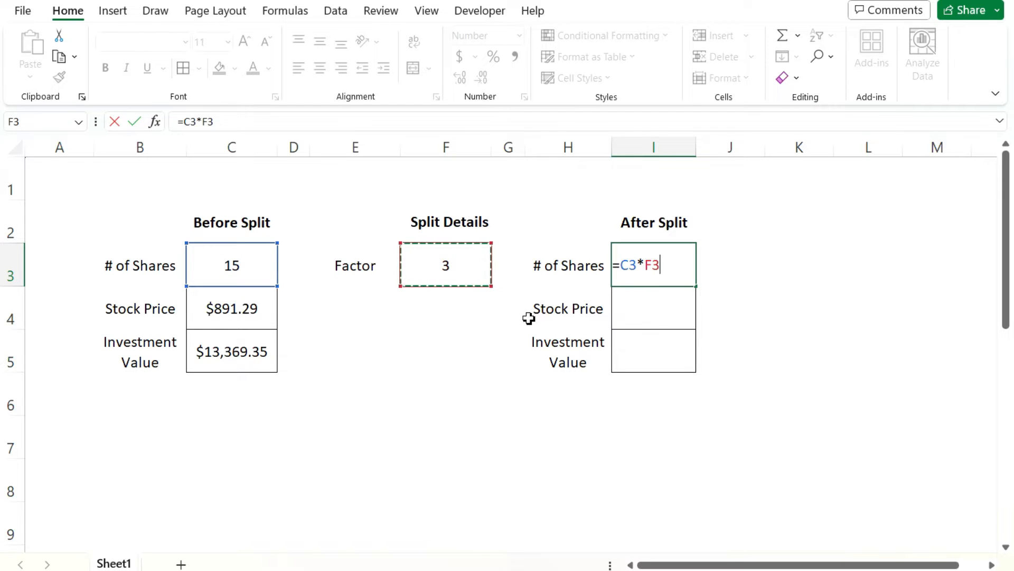
key(enter)
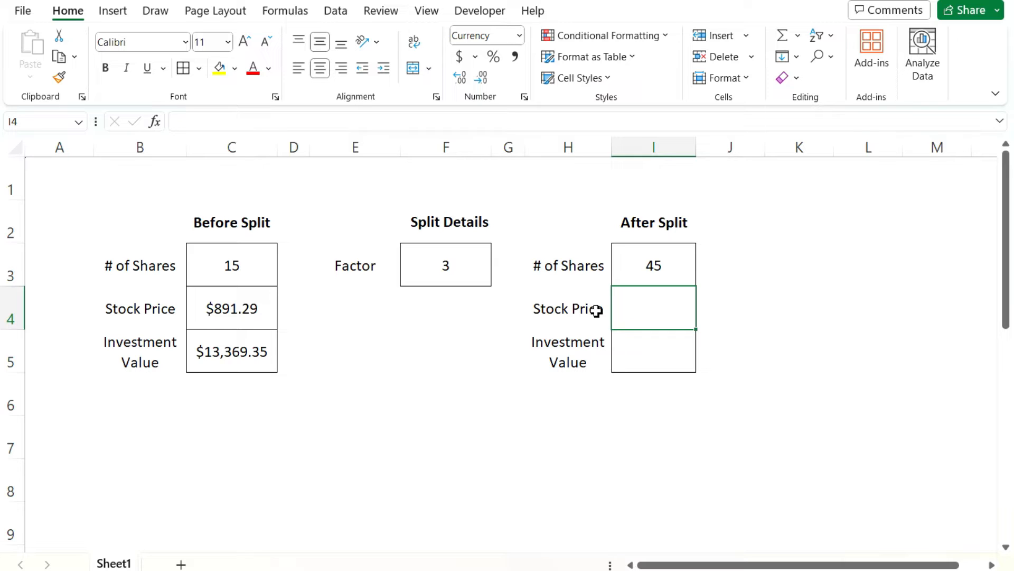
mouse_move(627, 315)
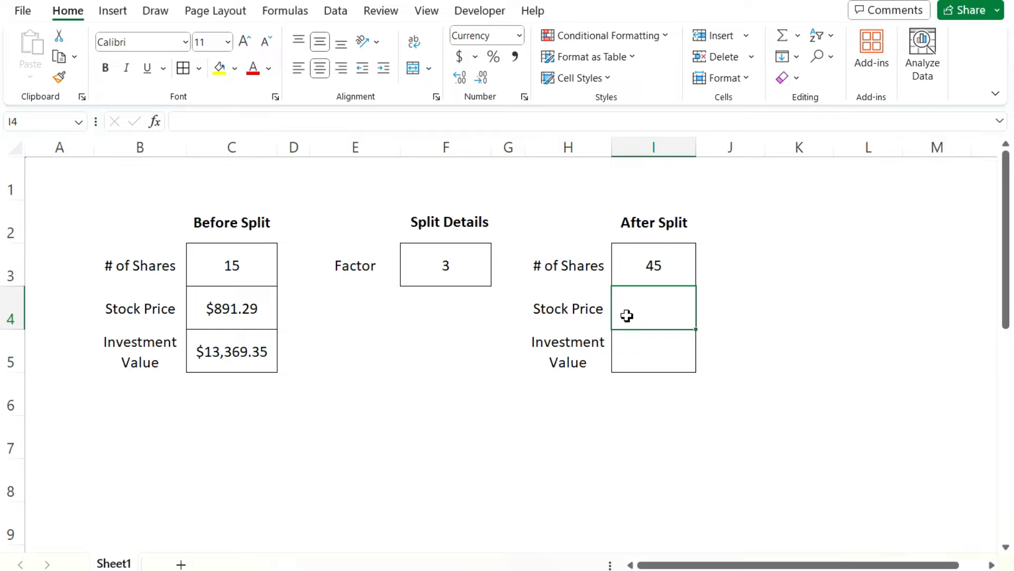
text(=C4/)
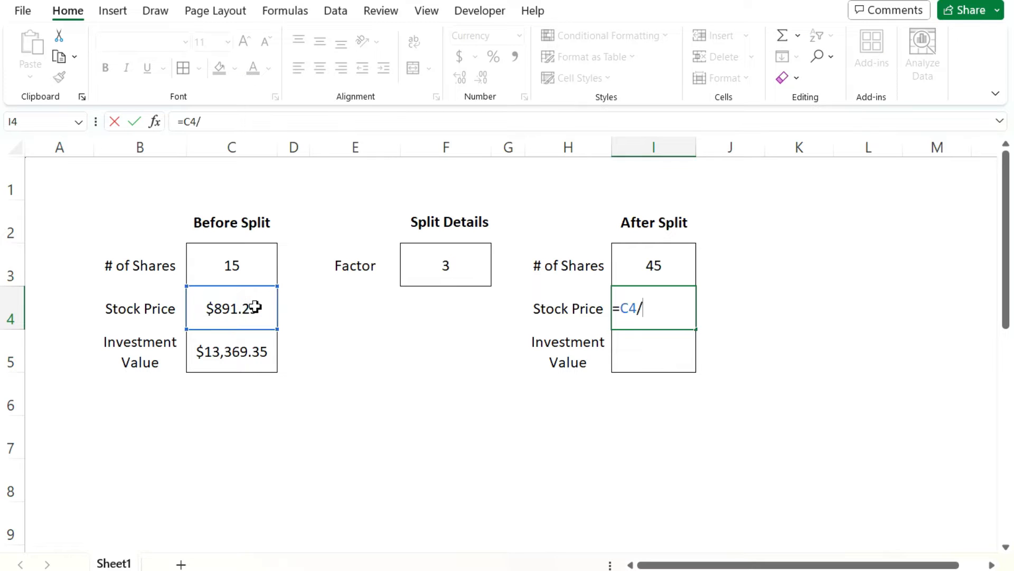
click(445, 264)
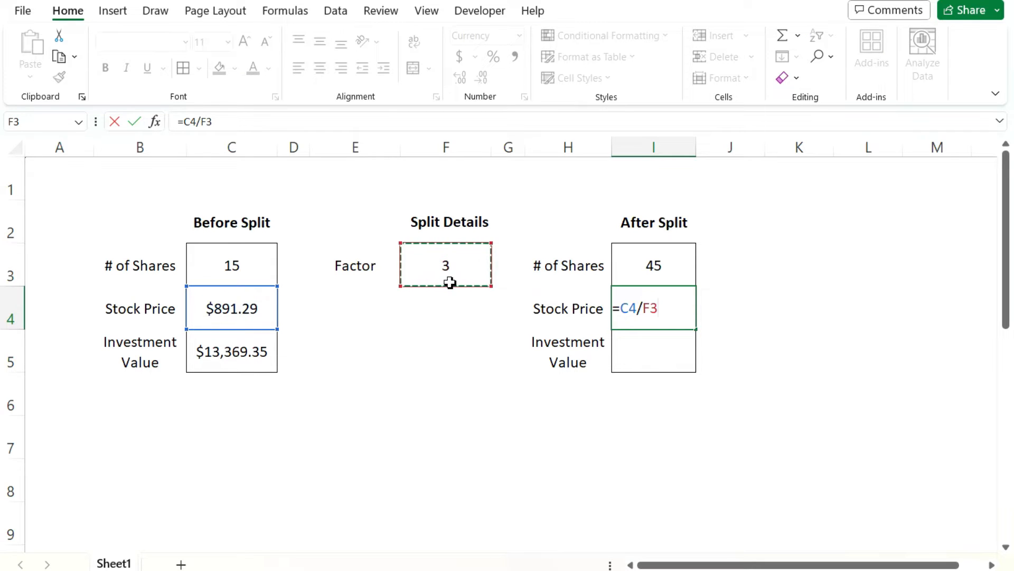
key(enter)
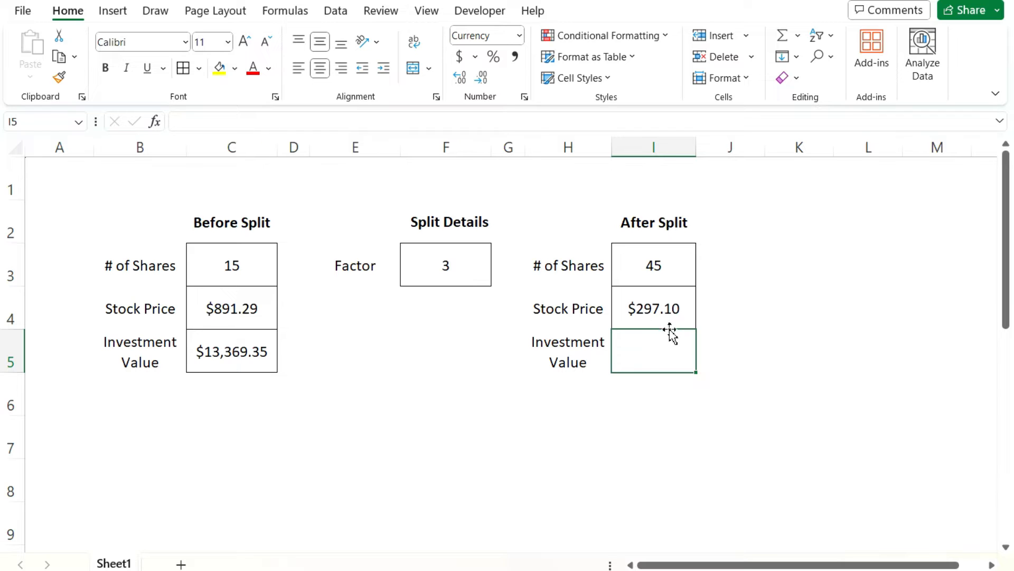
mouse_move(684, 327)
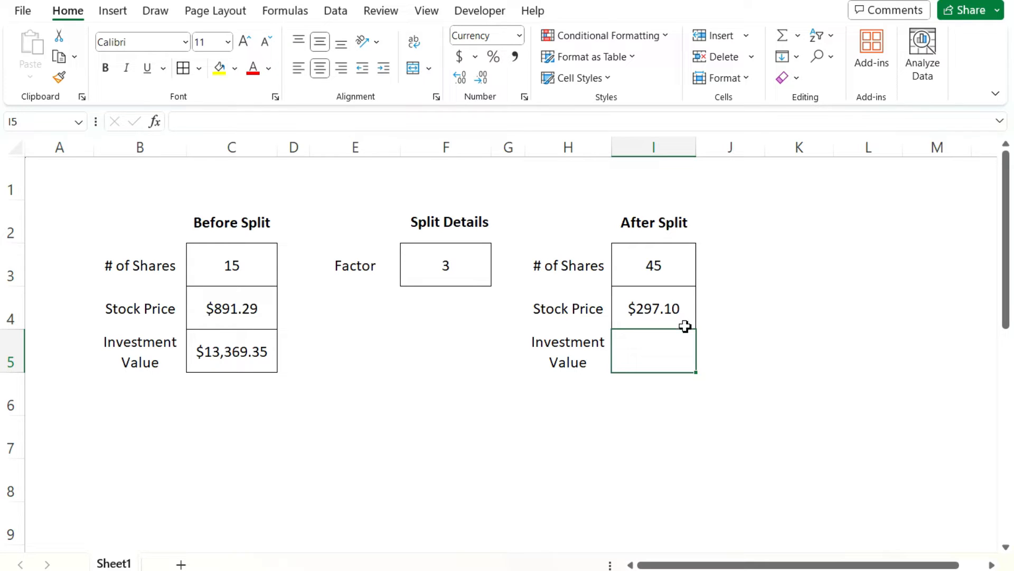
mouse_move(679, 343)
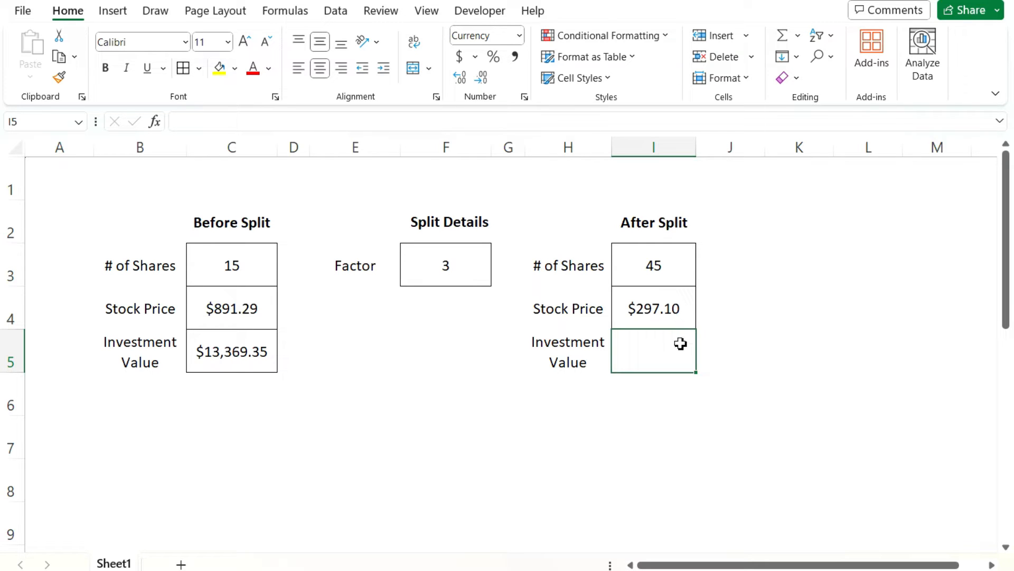
Enter I5 as after-split price times shares, $13,369.35, then review the formulas in I5 and I3
text(=)
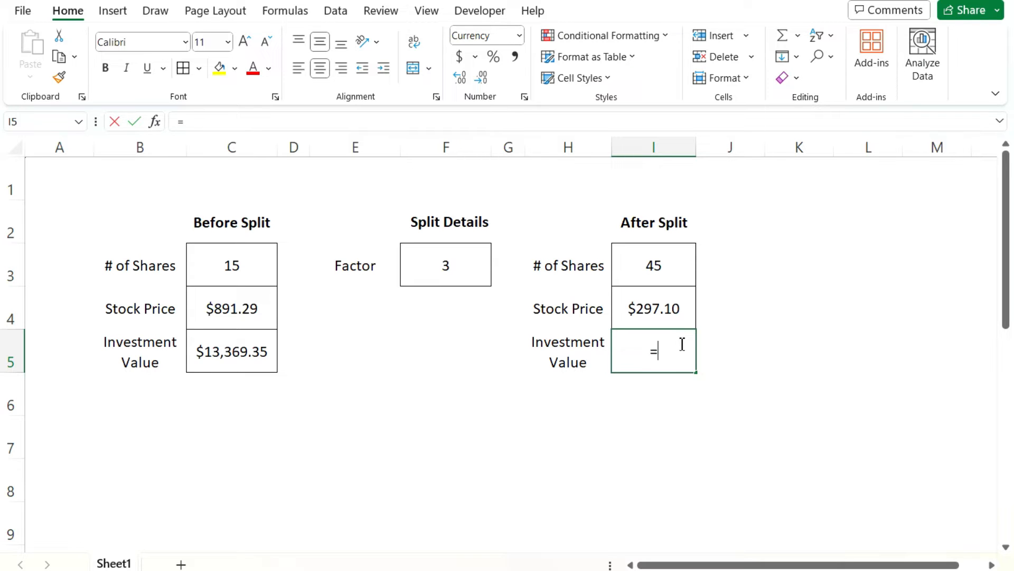
click(653, 308)
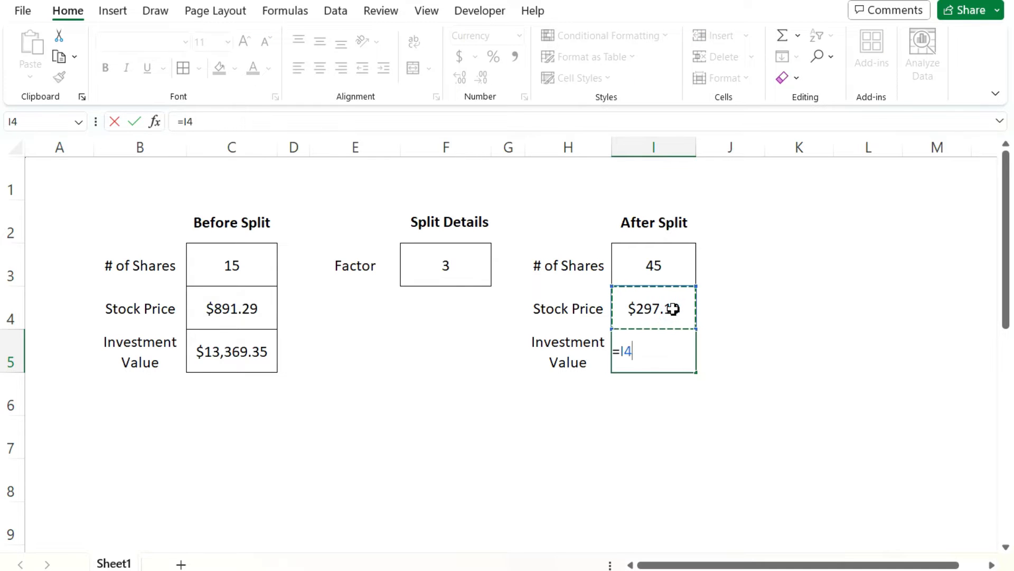
click(653, 265)
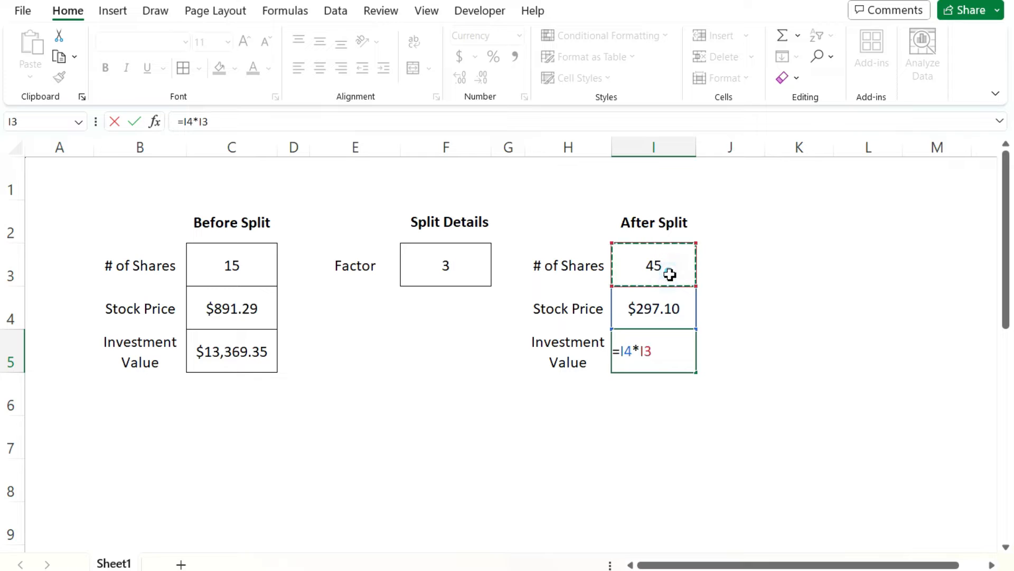
key(Enter)
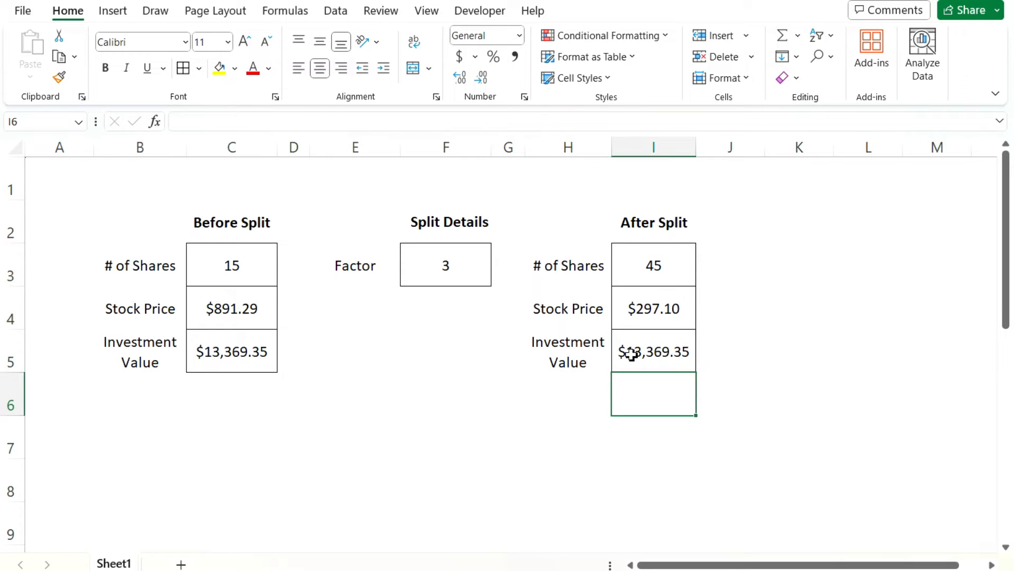
click(653, 351)
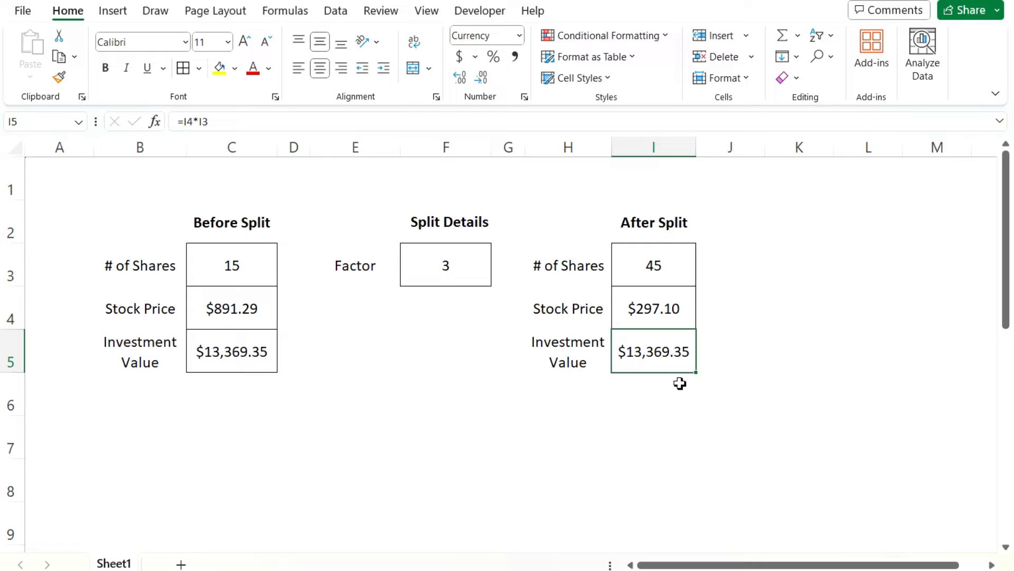
click(653, 264)
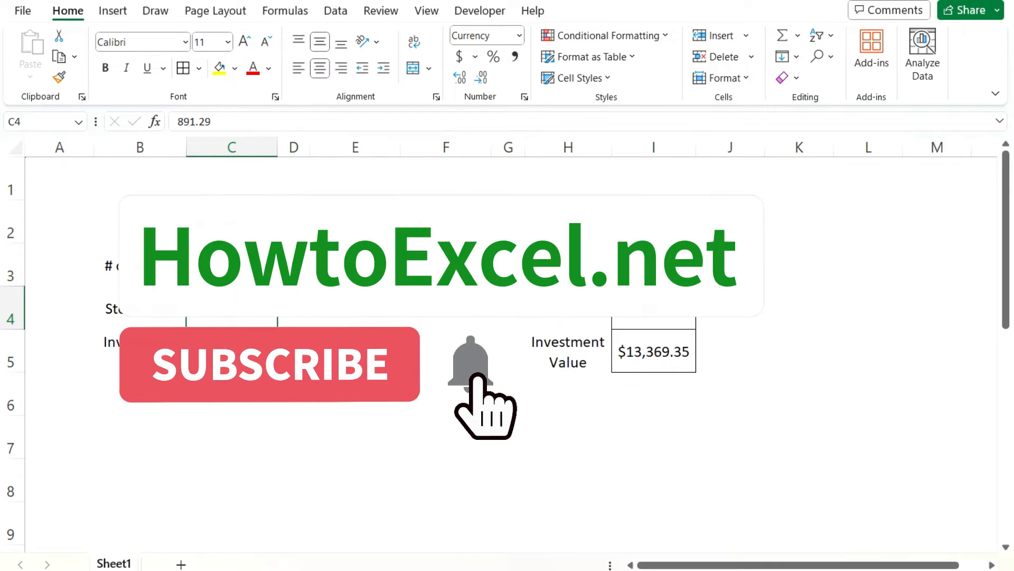
Select the before-split share count in C3 to reduce it to 1
click(270, 363)
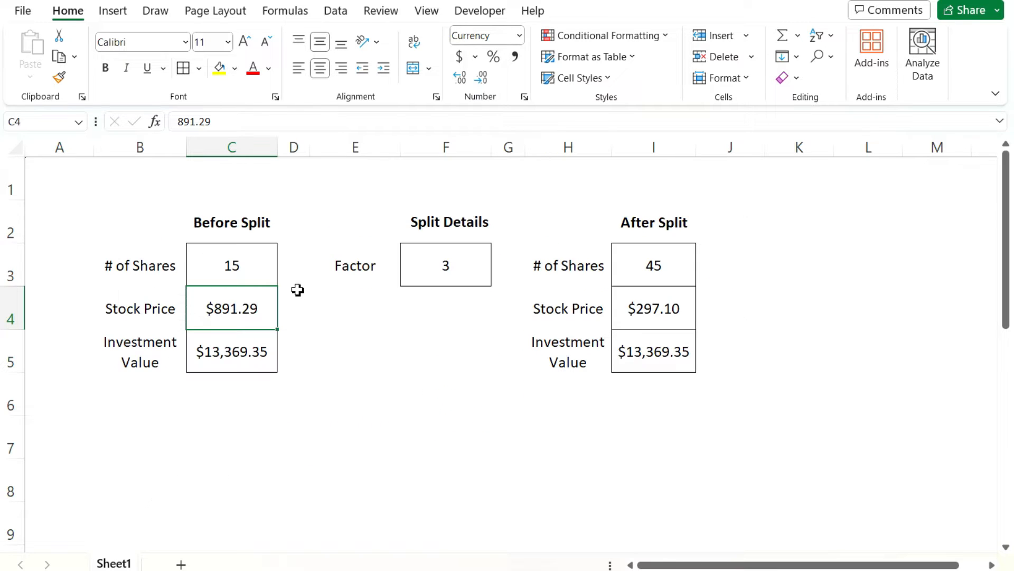
click(231, 264)
text(1)
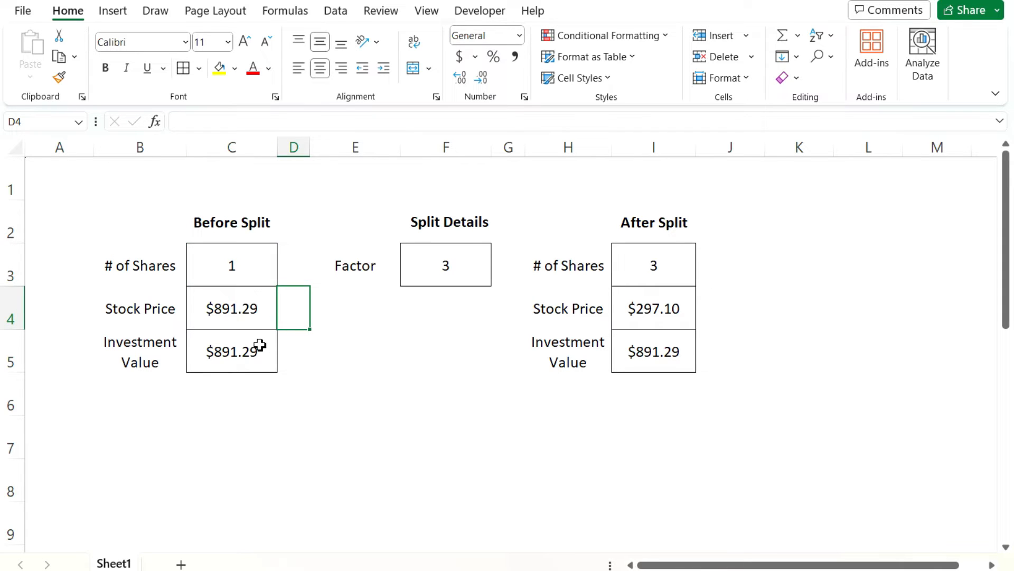
click(231, 351)
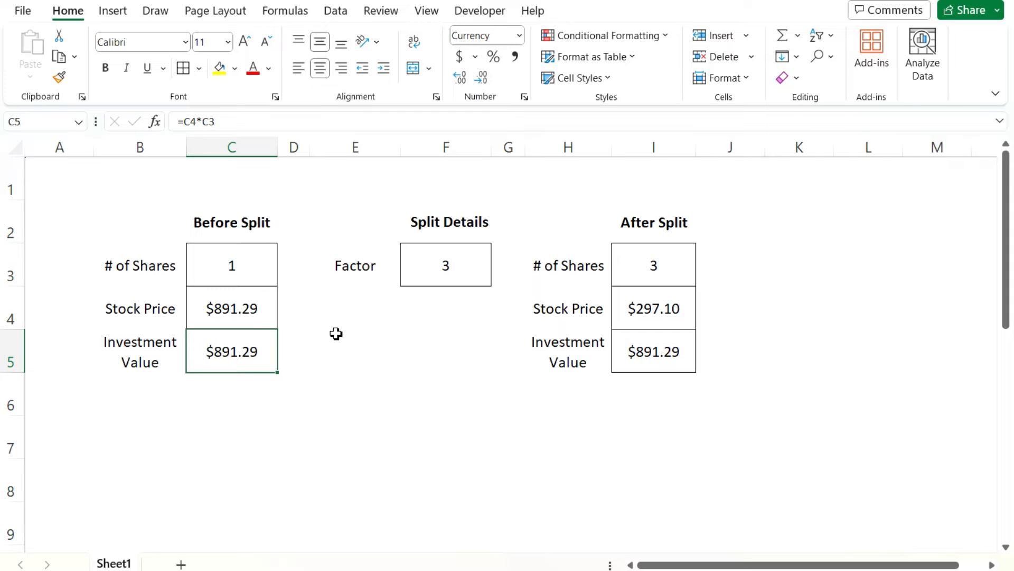
click(653, 264)
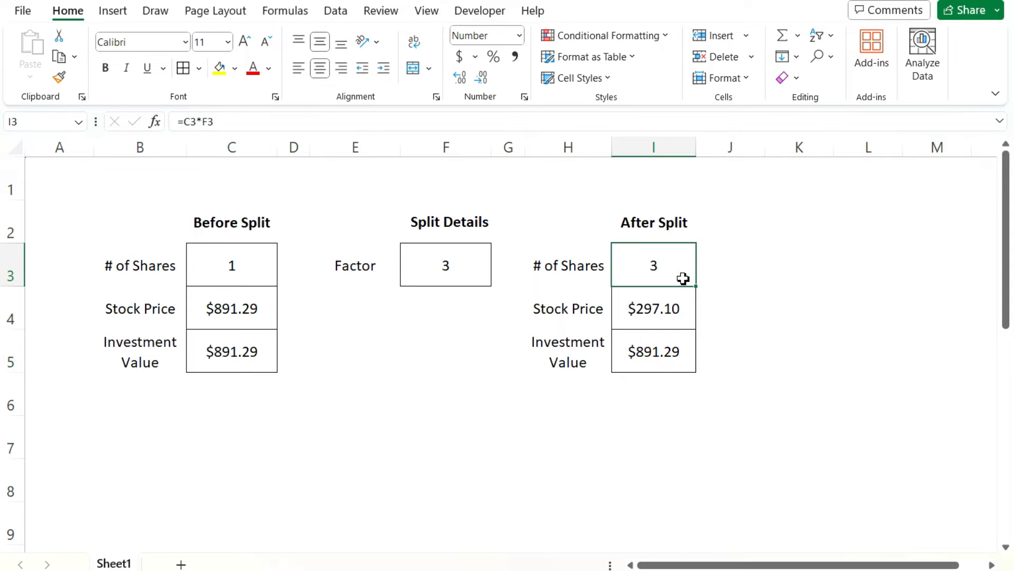
mouse_move(687, 333)
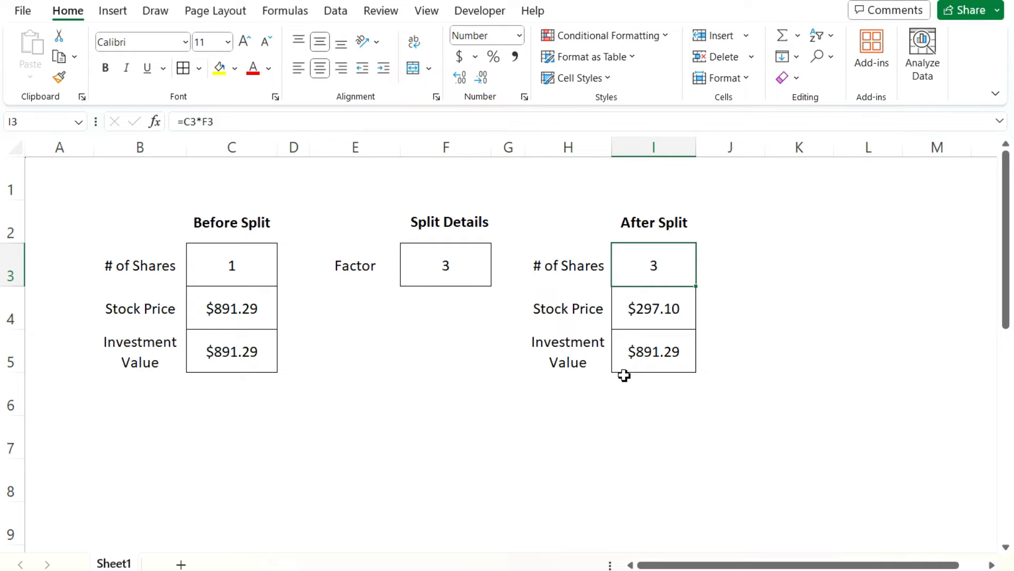
mouse_move(680, 376)
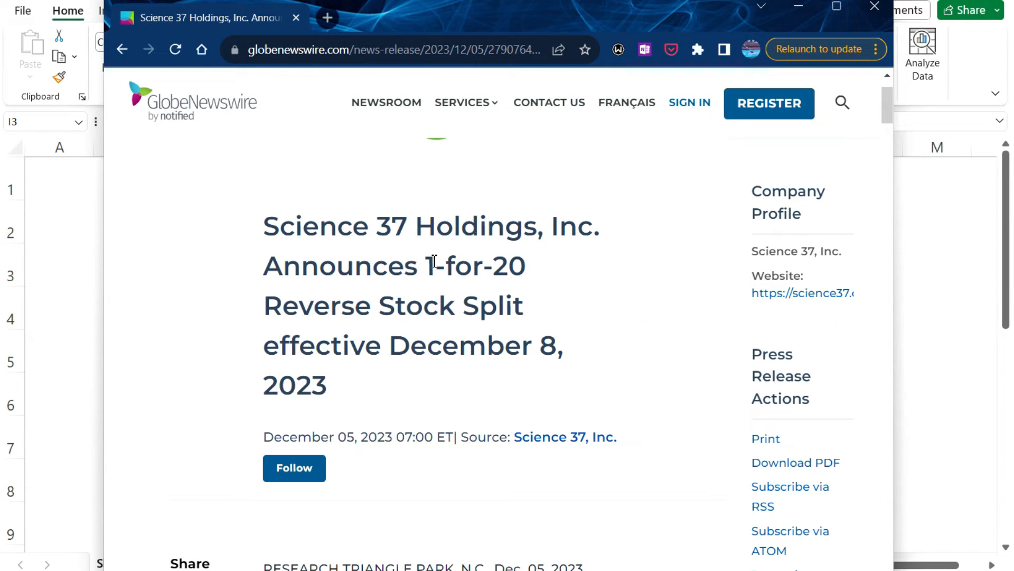
Scroll through Science 37's 1-for-20 reverse split announcement, then return to the spreadsheet
scroll(down, 3)
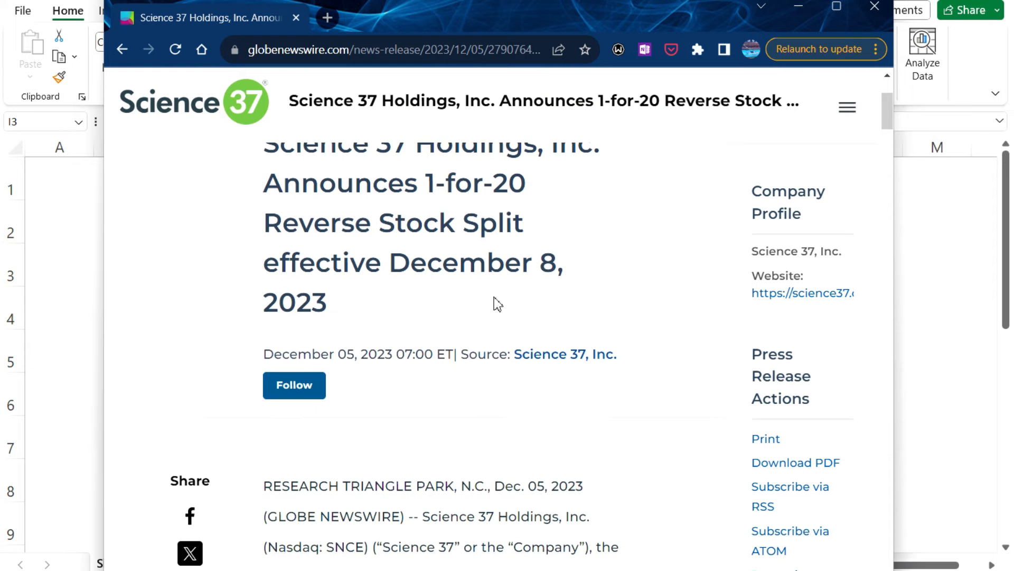
scroll(down, 3)
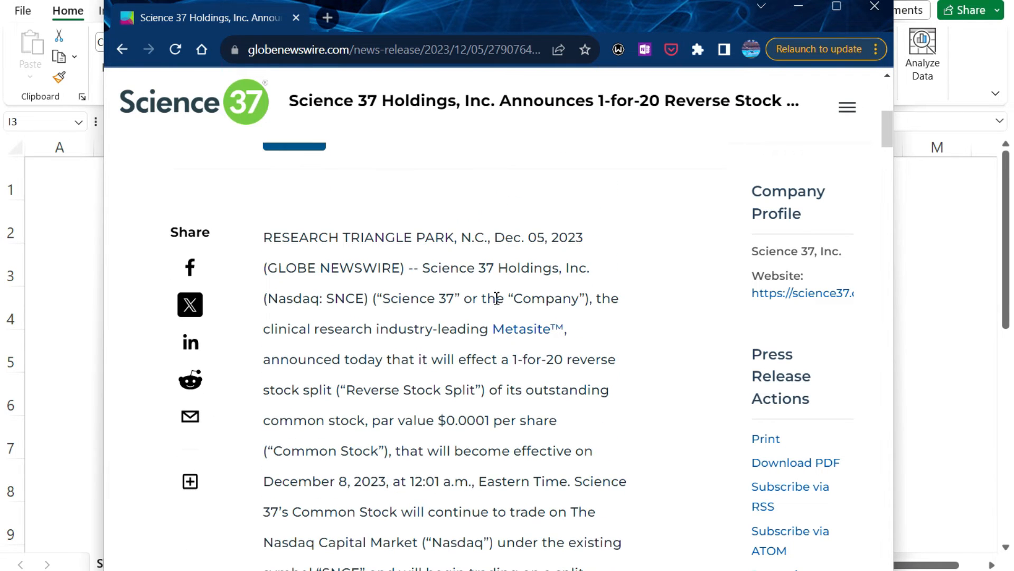
scroll(down, 3)
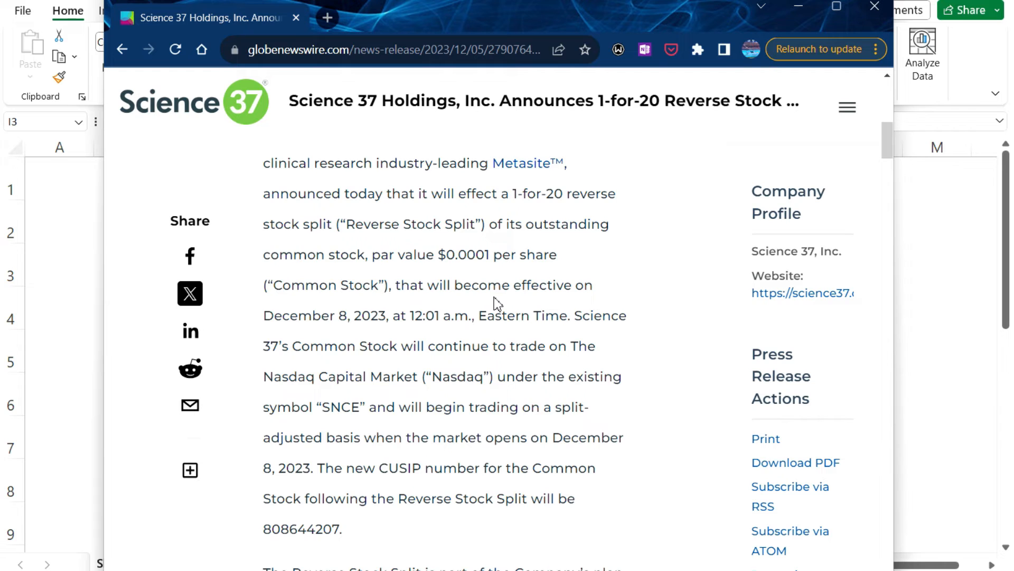
scroll(down, 3)
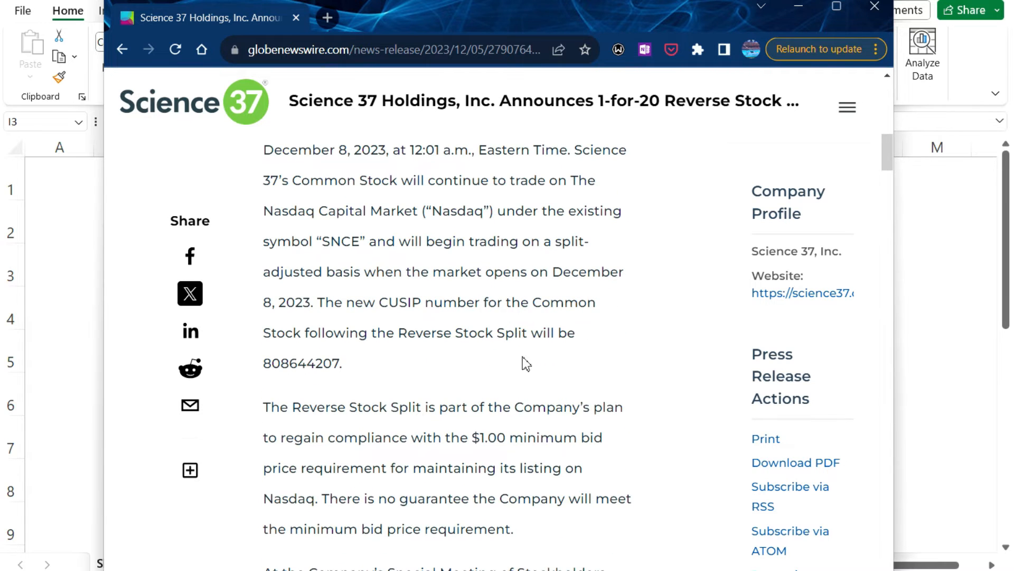
mouse_move(598, 454)
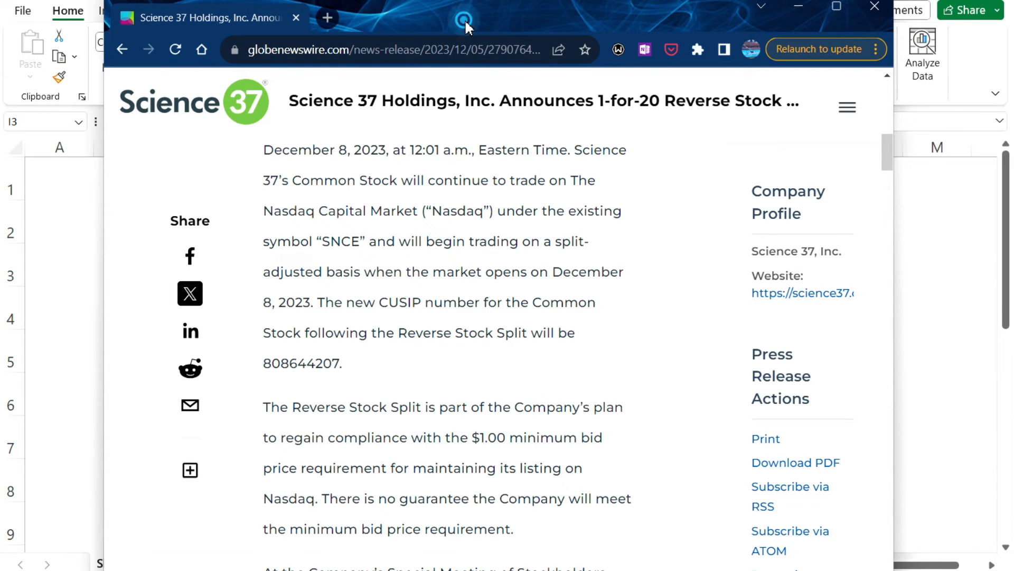
click(874, 6)
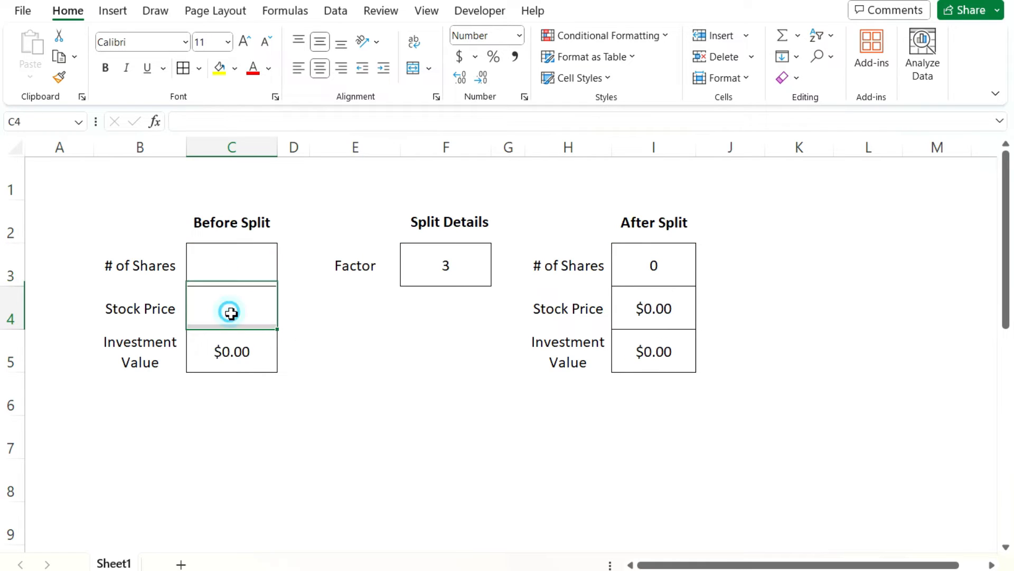
Enter the $0.232 price and 10,000 before-split shares, then move to the split factor cell
text(0.23)
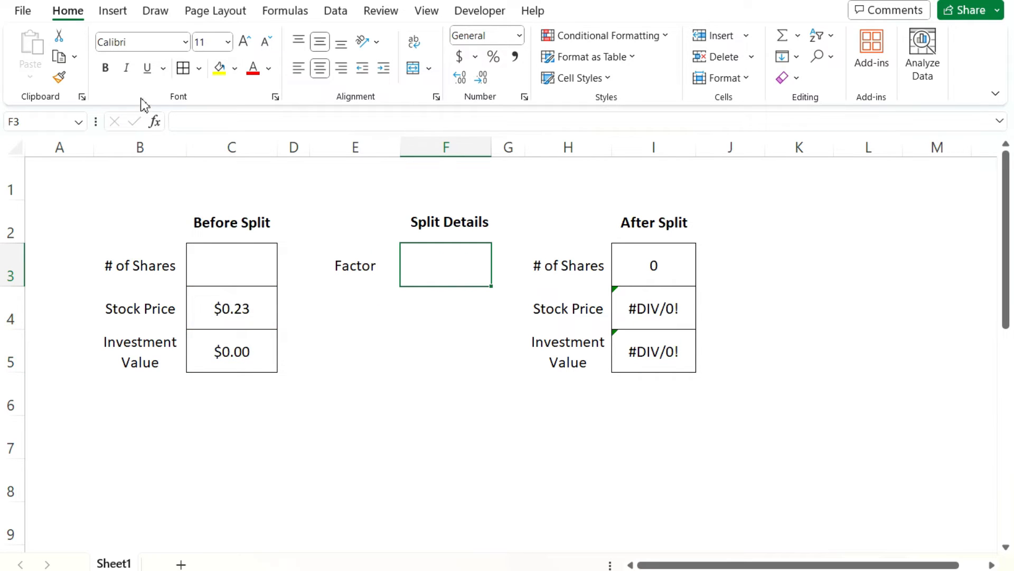
click(231, 264)
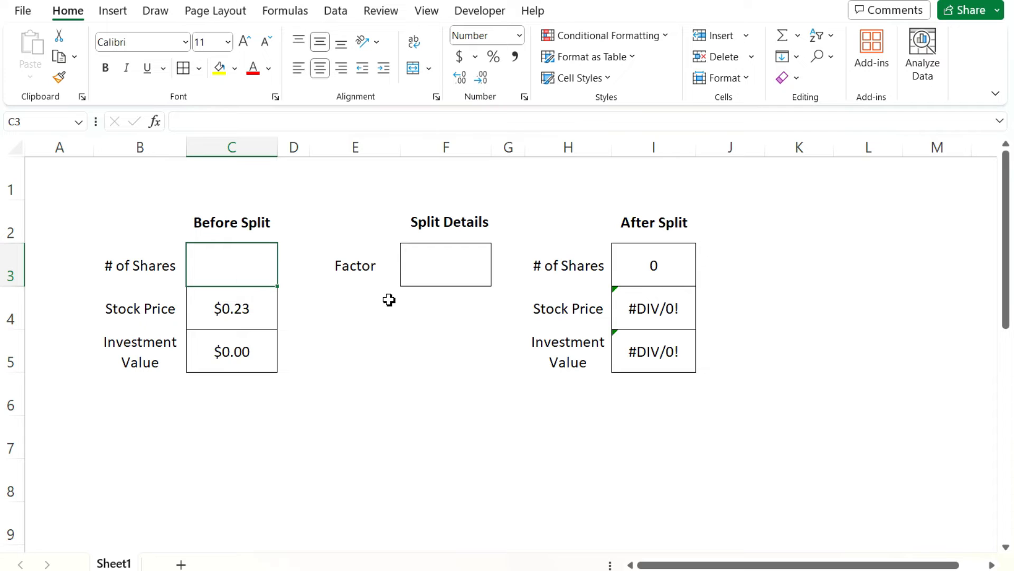
text(100)
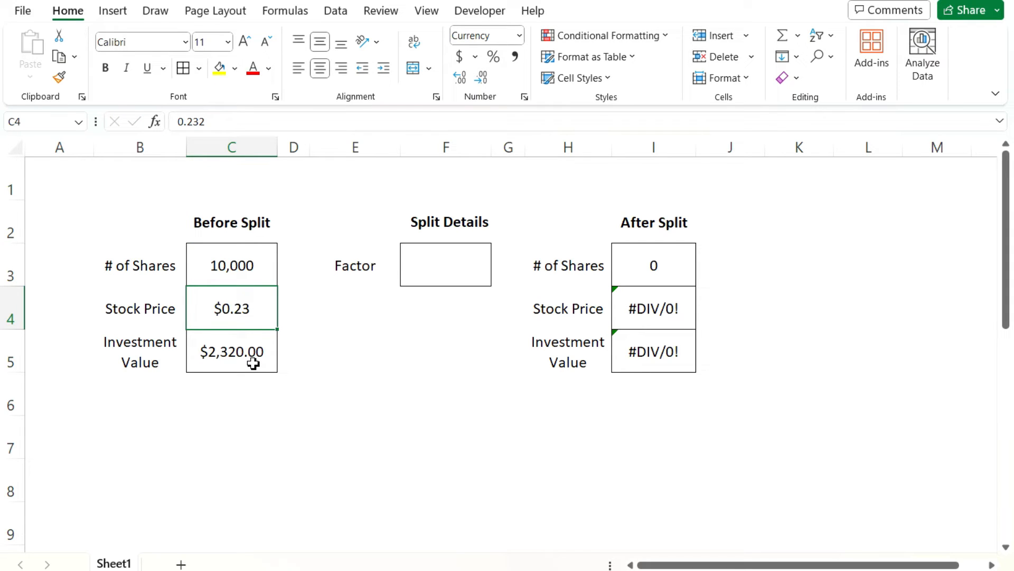
mouse_move(255, 274)
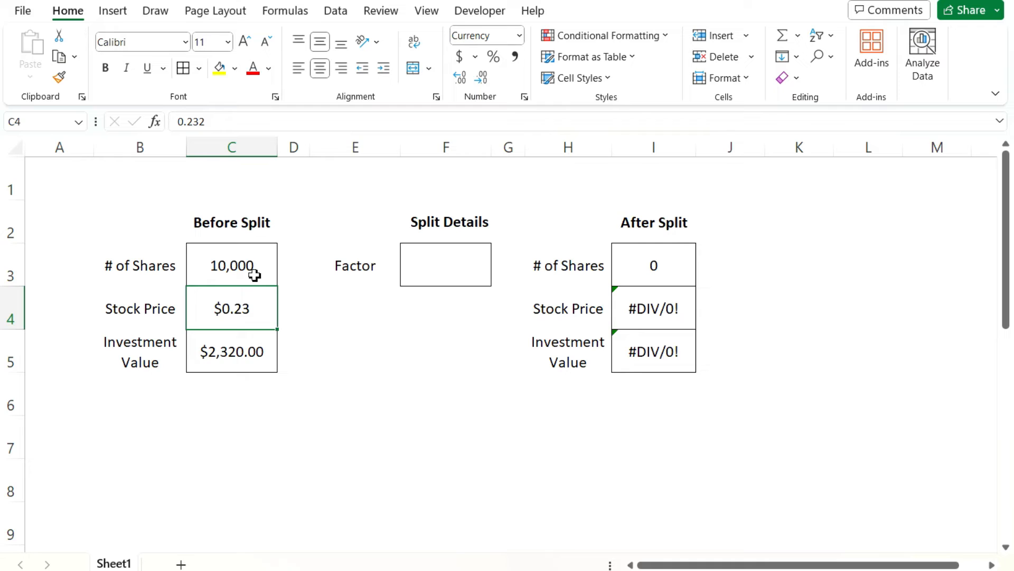
click(445, 264)
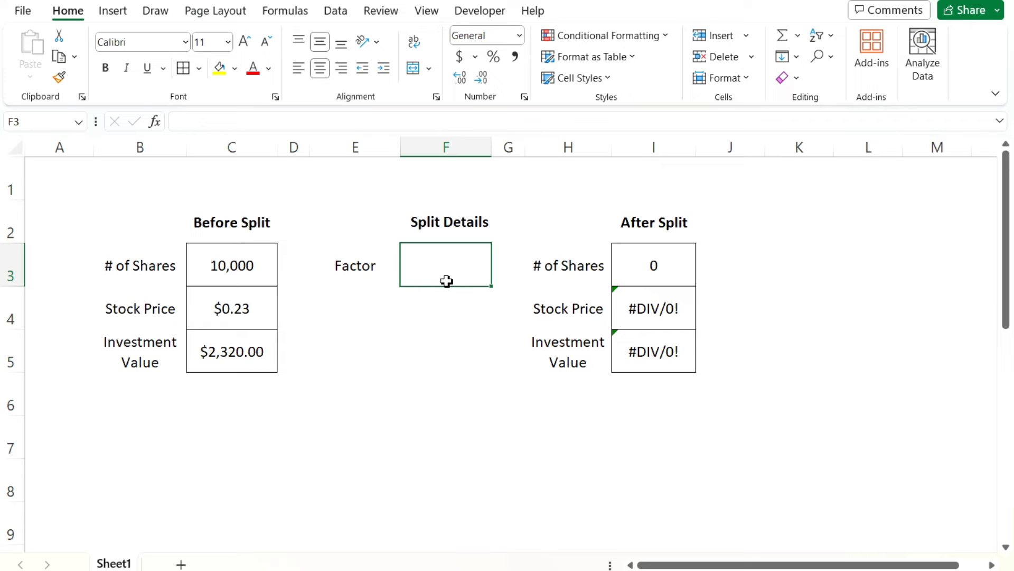
text(=)
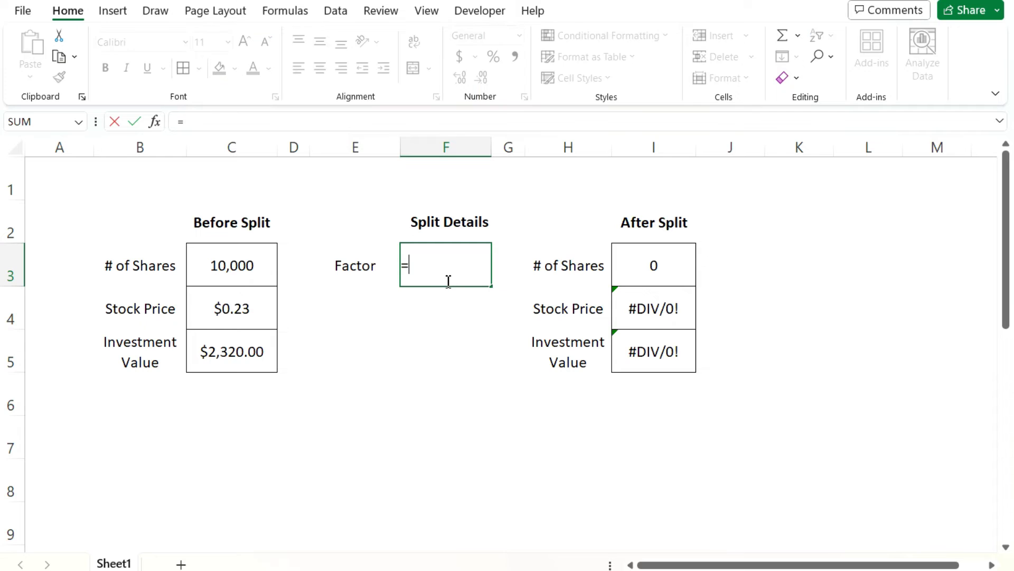
text(1)
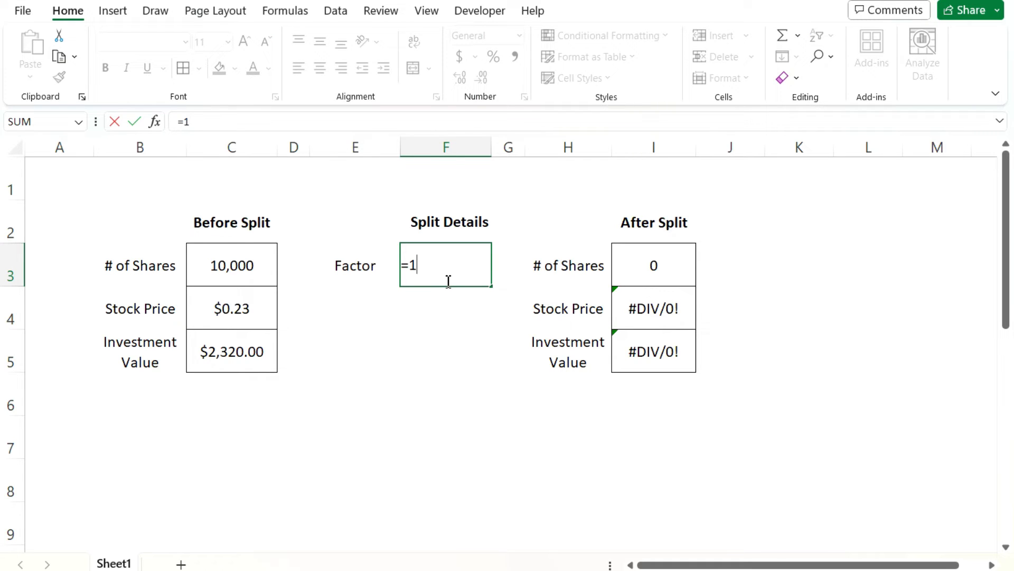
text(/20)
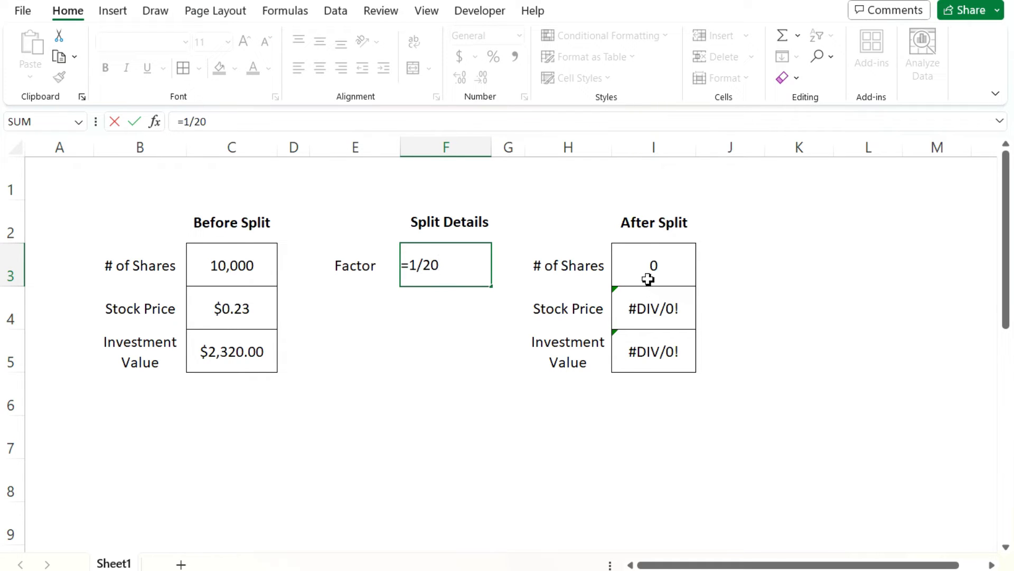
key(Enter)
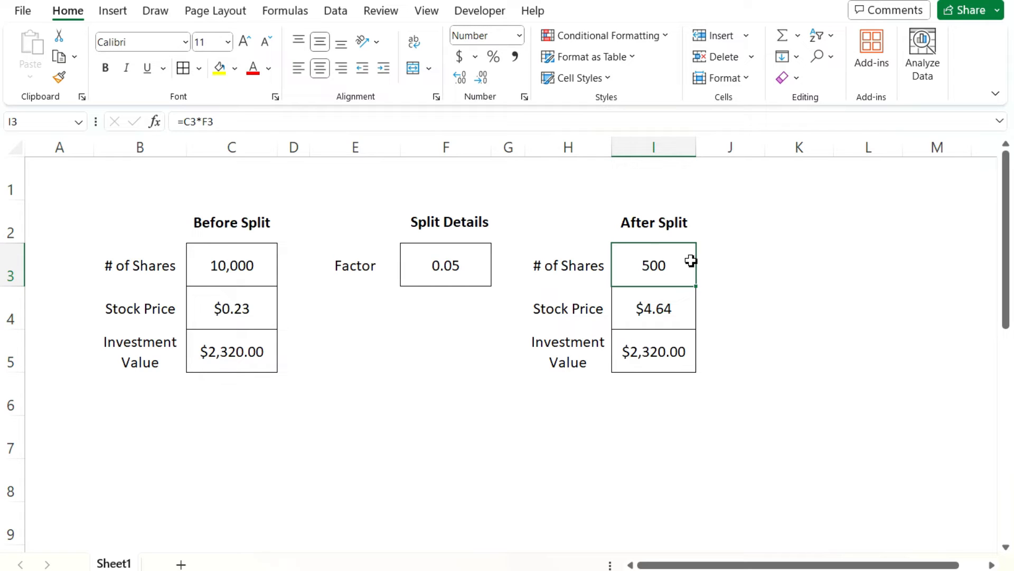
mouse_move(685, 272)
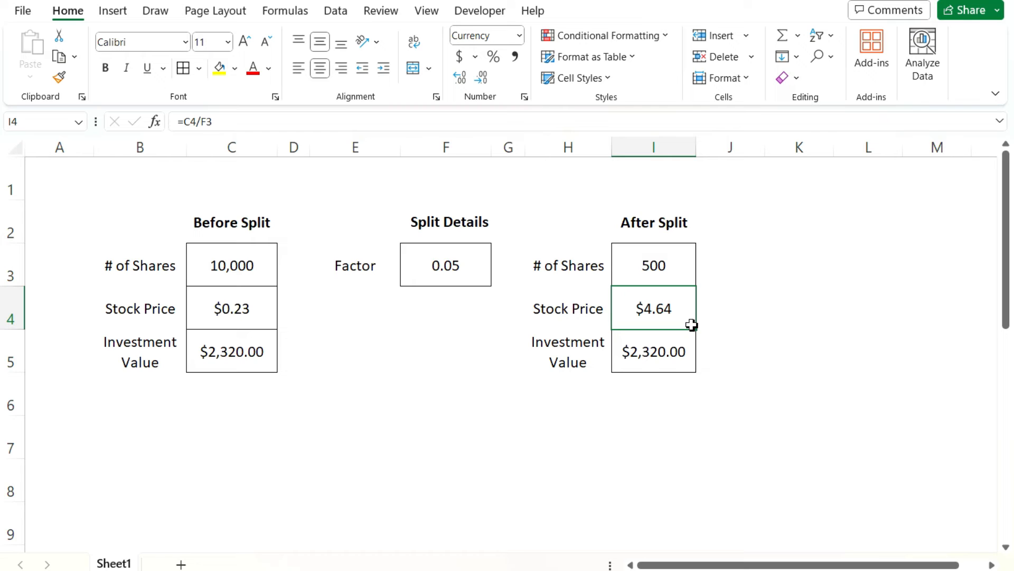
mouse_move(177, 262)
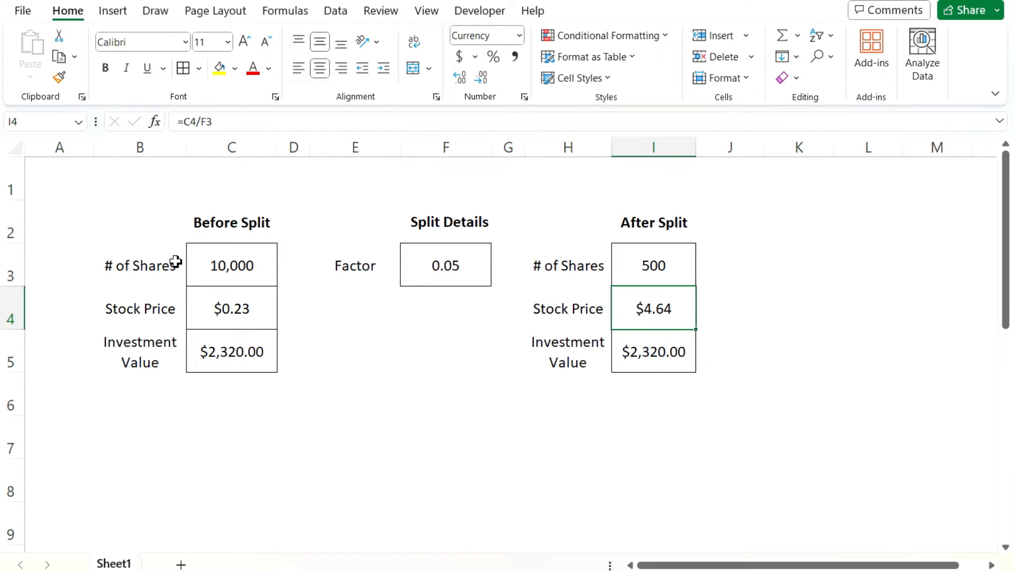
click(232, 307)
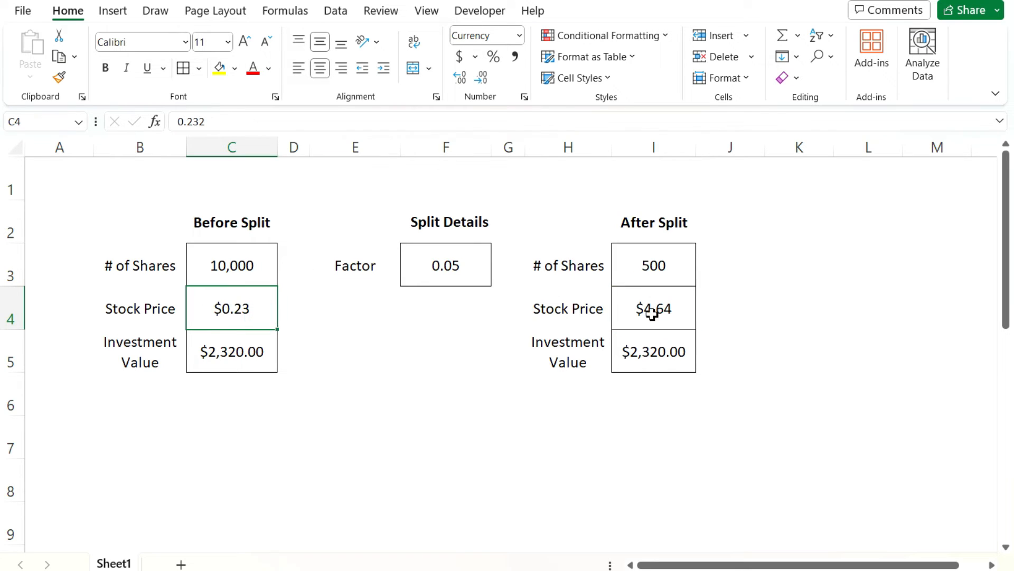
click(653, 308)
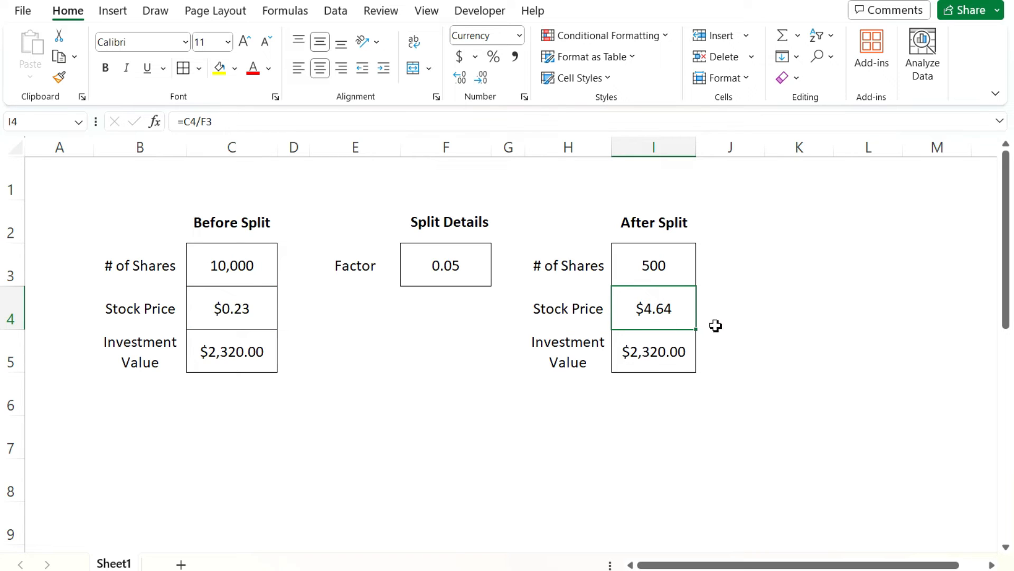
mouse_move(720, 328)
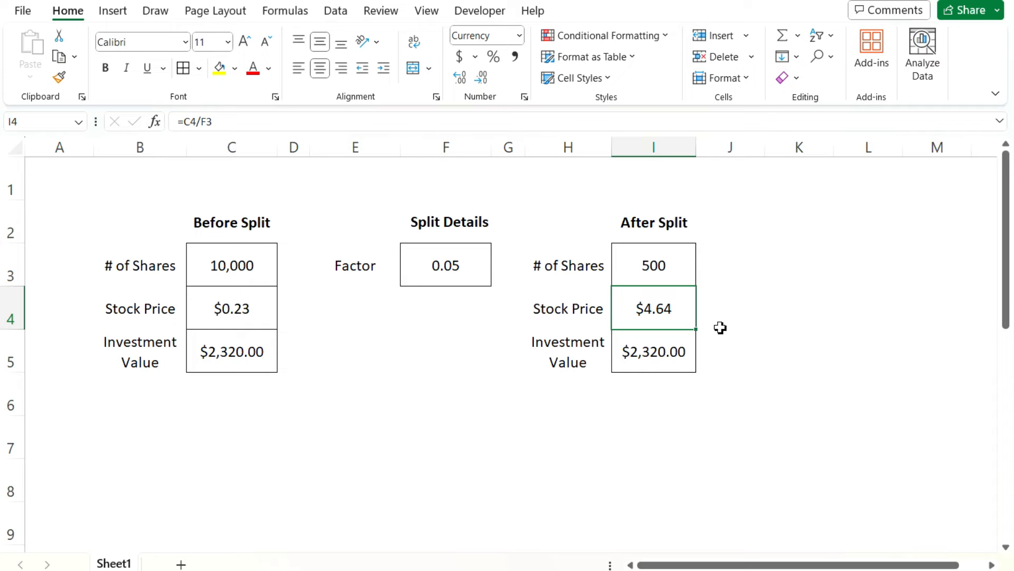
click(446, 264)
text(0.1)
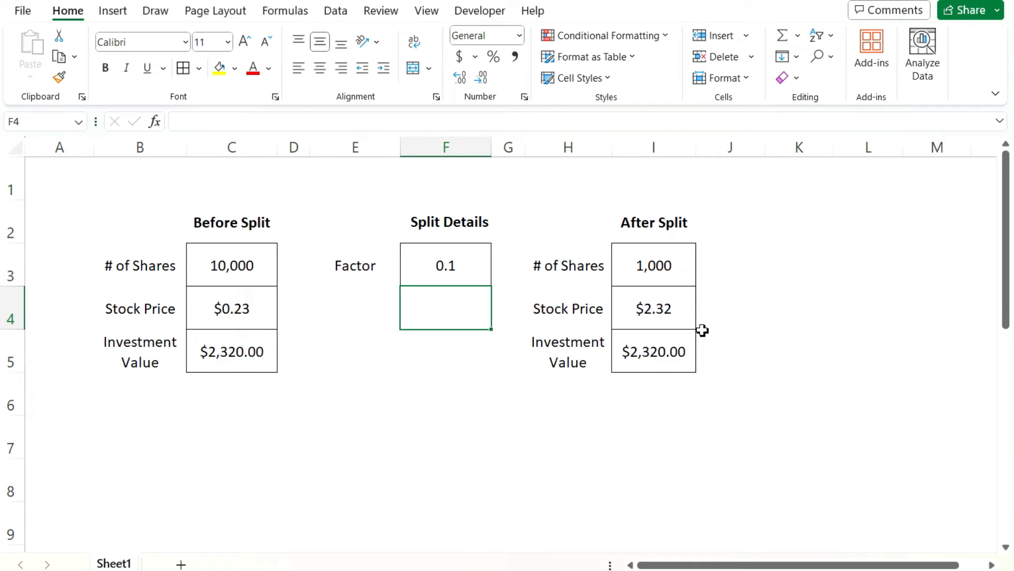
click(445, 265)
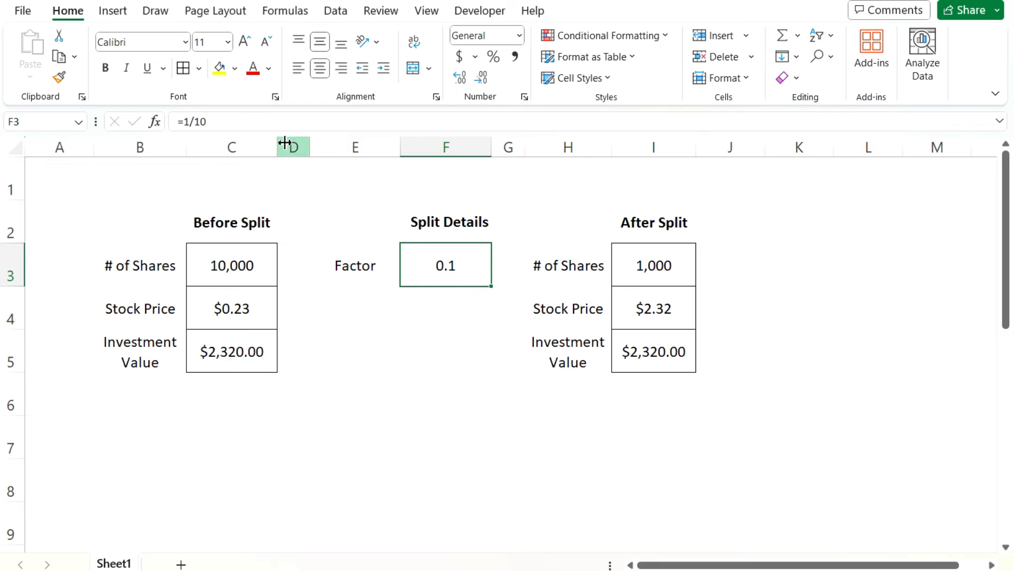
text(=1/2)
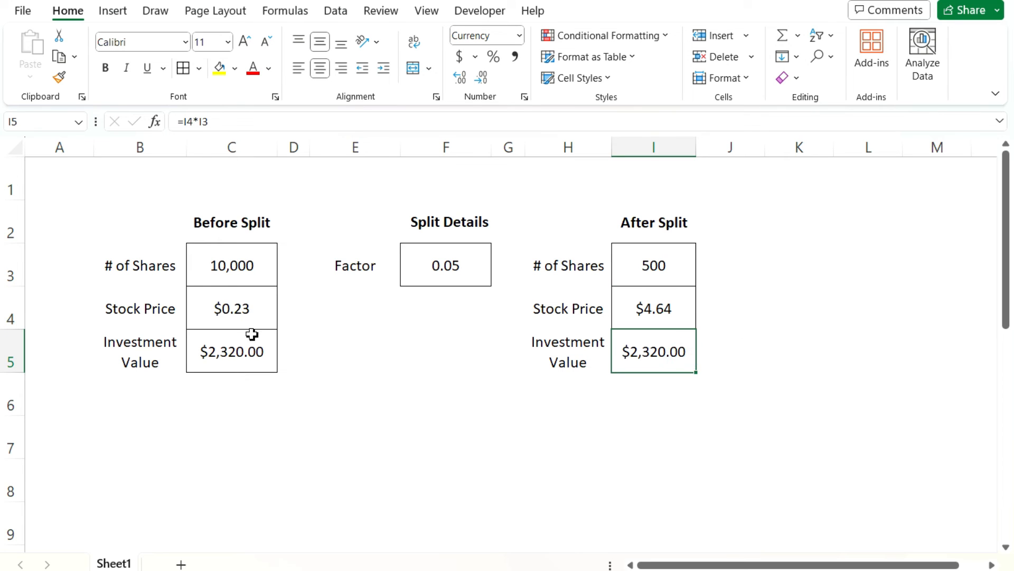
Review the before-split investment value formula in C5, price times shares giving $2,320.00
click(231, 351)
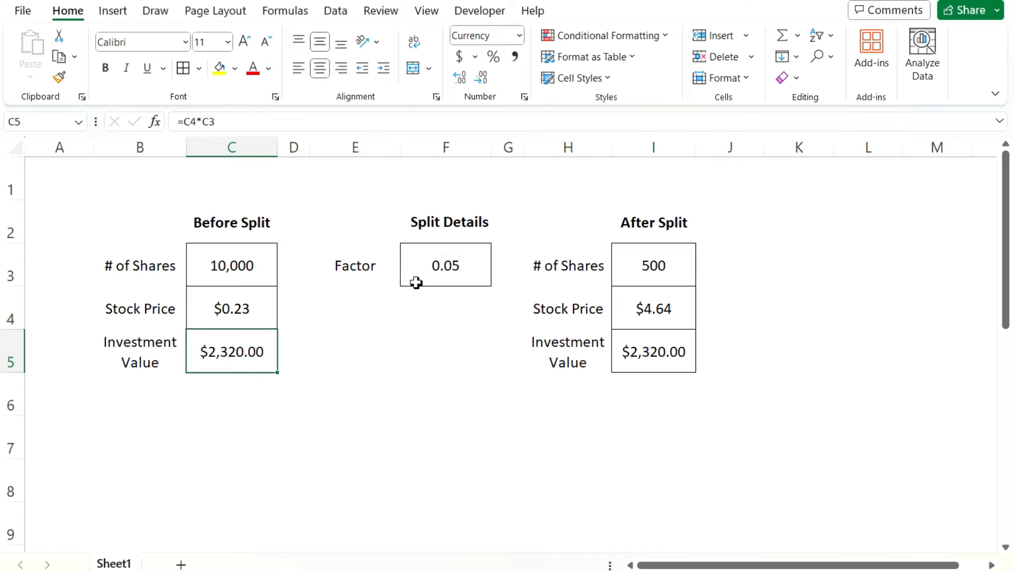
mouse_move(459, 284)
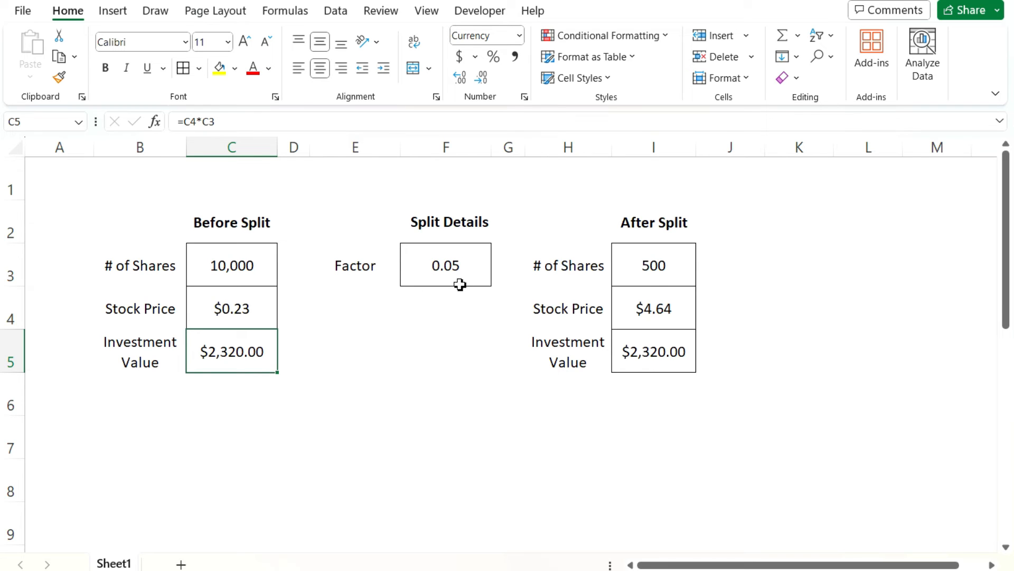
mouse_move(663, 286)
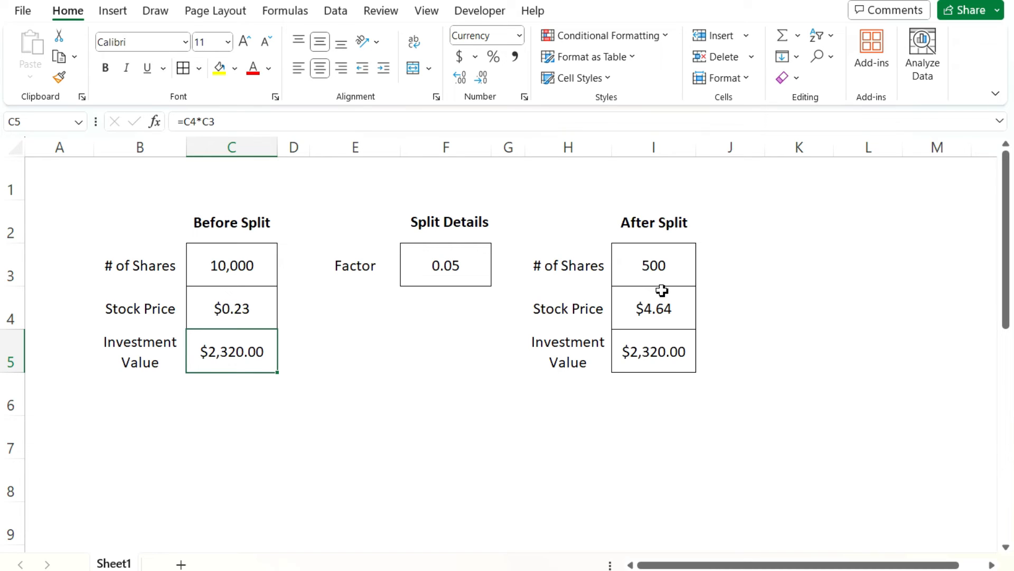
mouse_move(663, 289)
text(=1/20)
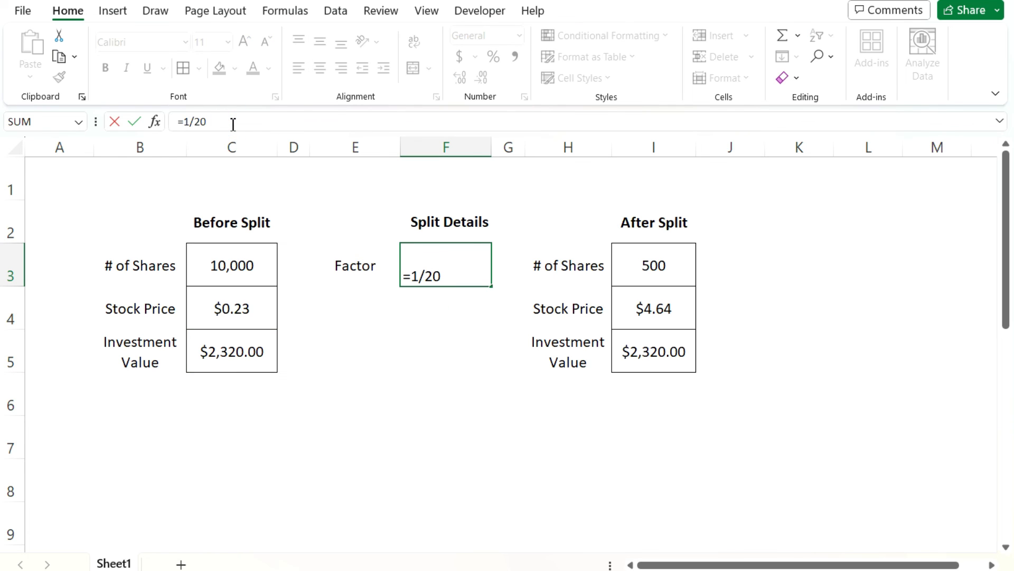
Confirm the 1/200 split factor and review the after-split price $46.40 and $2,320 value formulas
key(Enter)
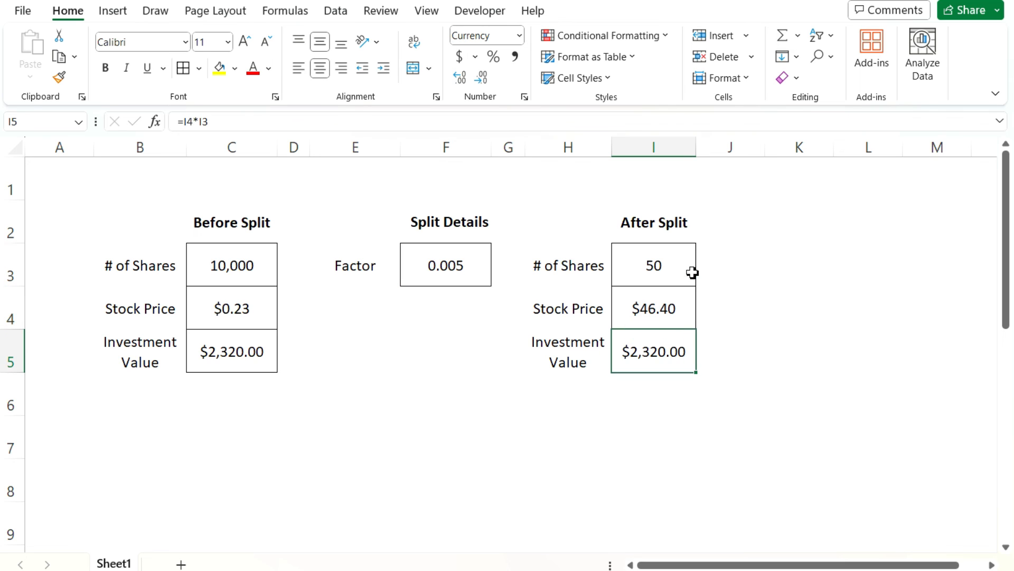
click(653, 307)
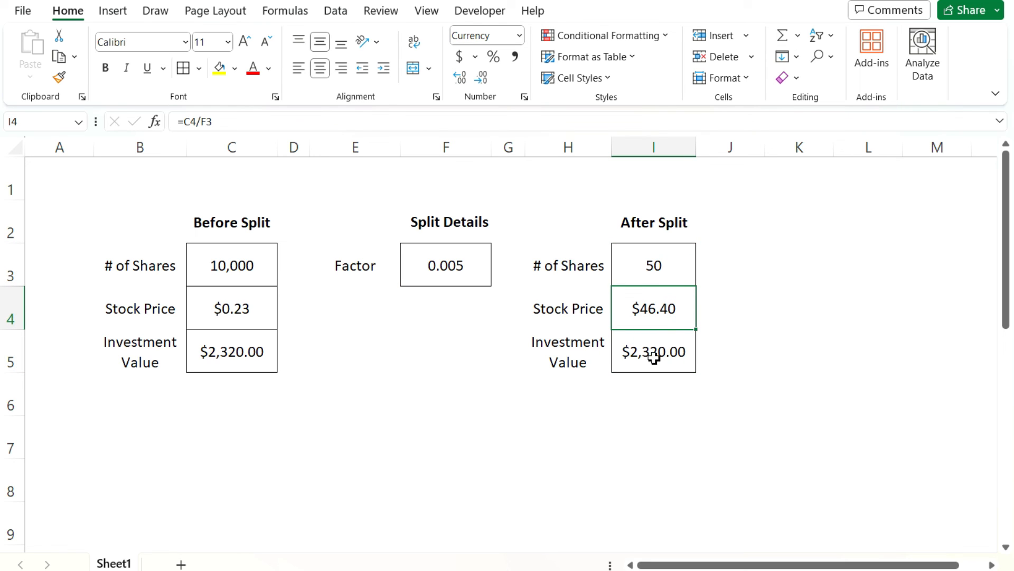
click(652, 351)
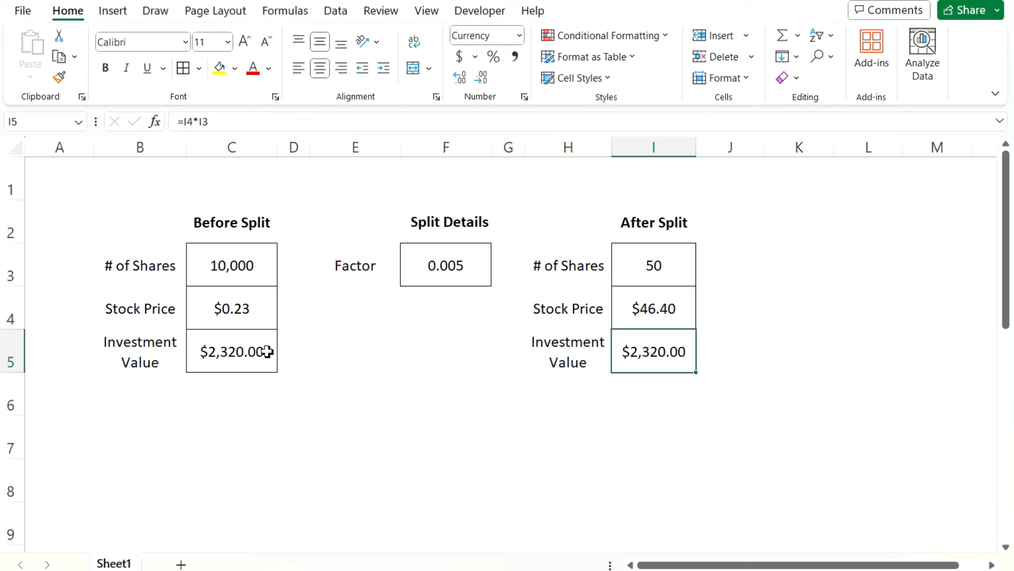
click(445, 264)
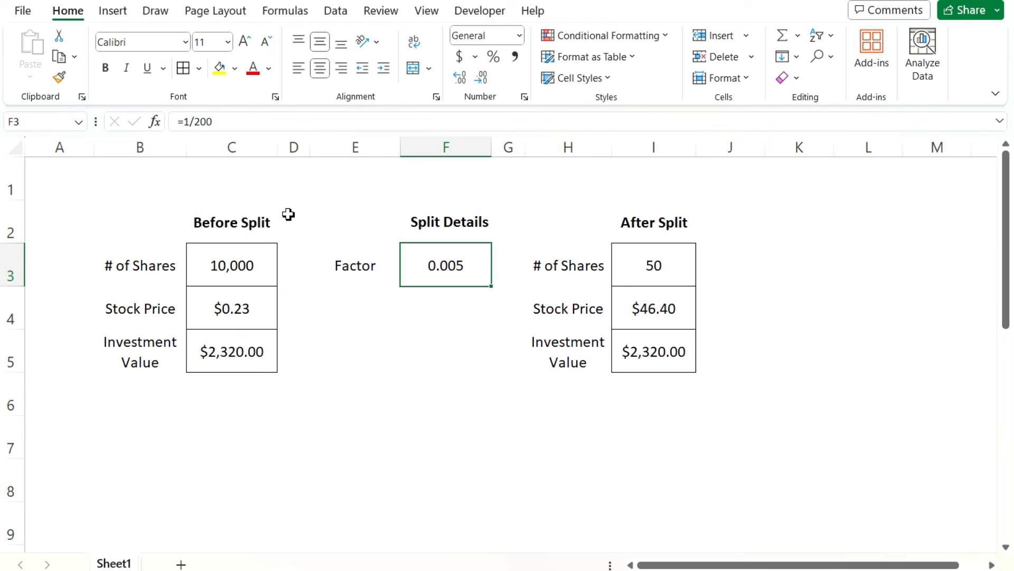
mouse_move(378, 252)
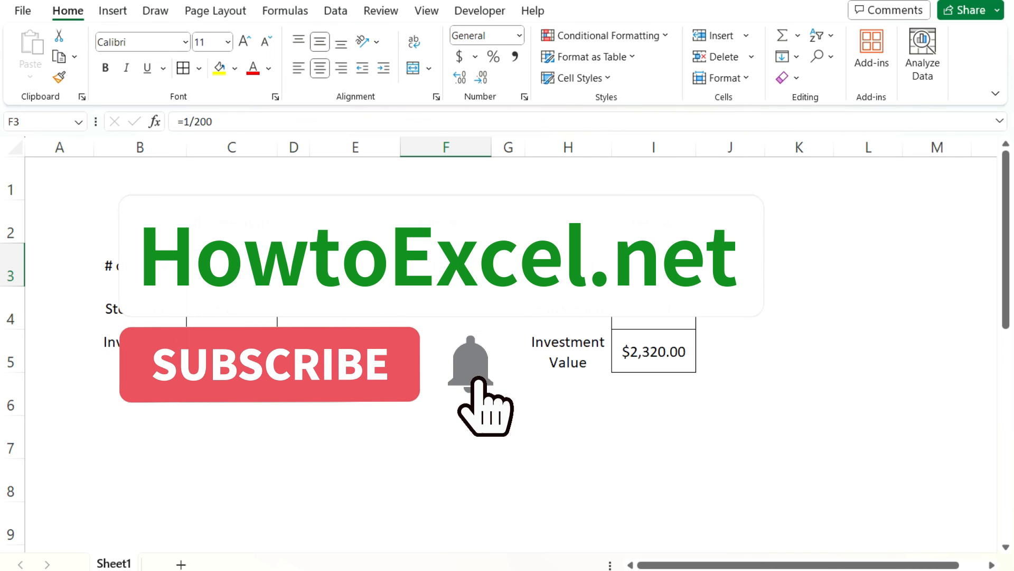
click(270, 363)
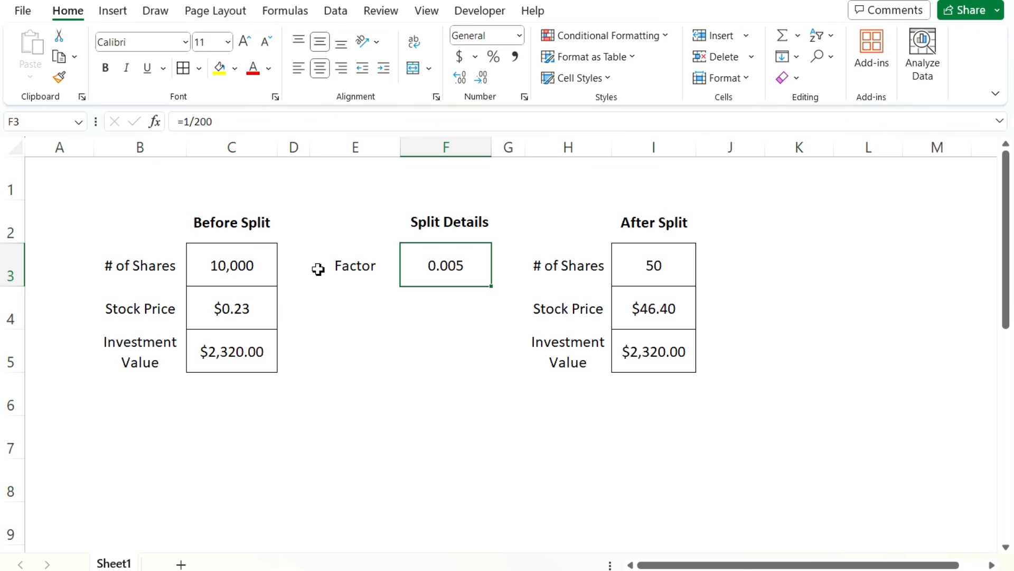
Recheck the 10,000 original shares and re-enter the split factor as the decimal 0.005
click(231, 265)
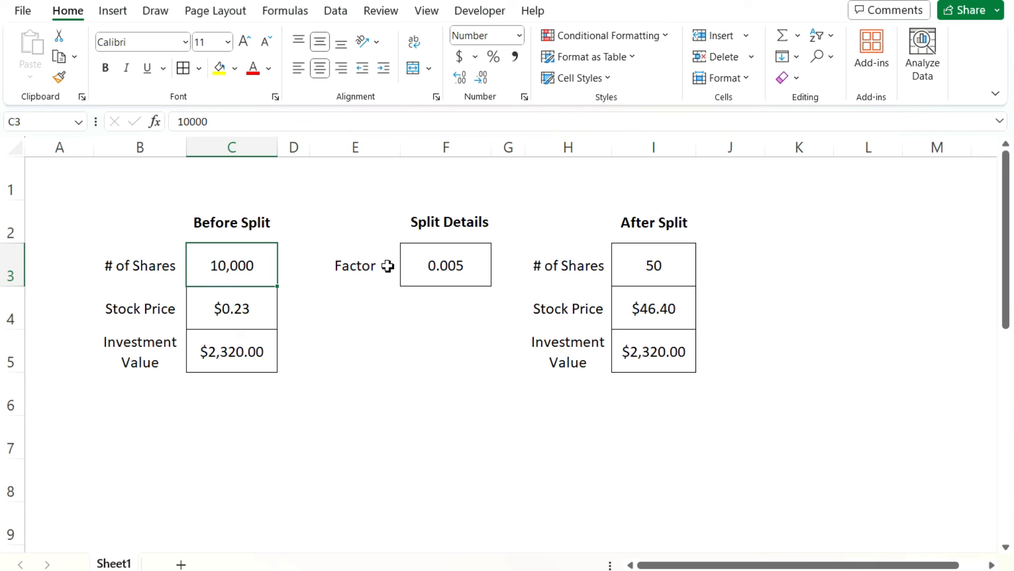
click(445, 264)
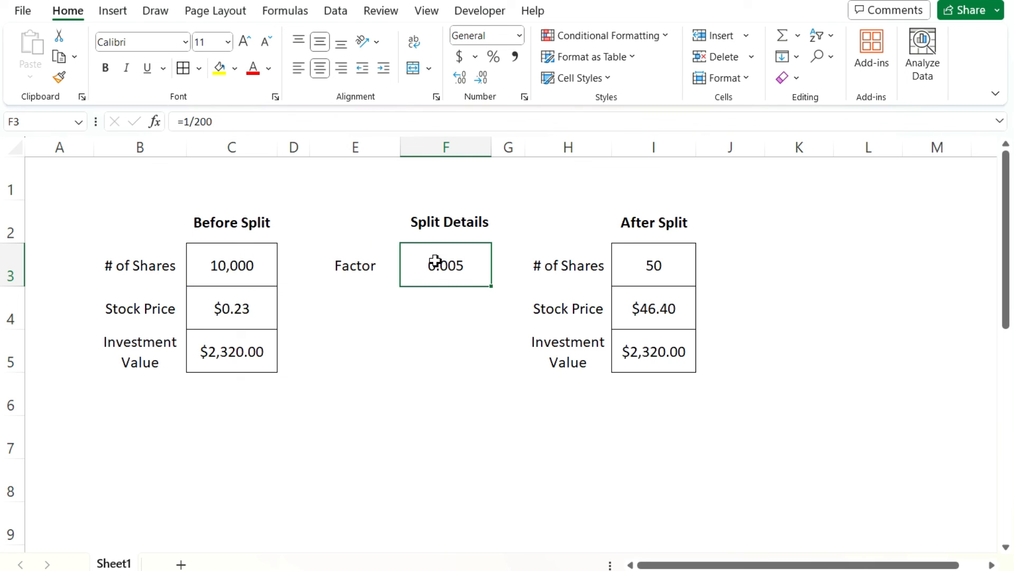
mouse_move(225, 307)
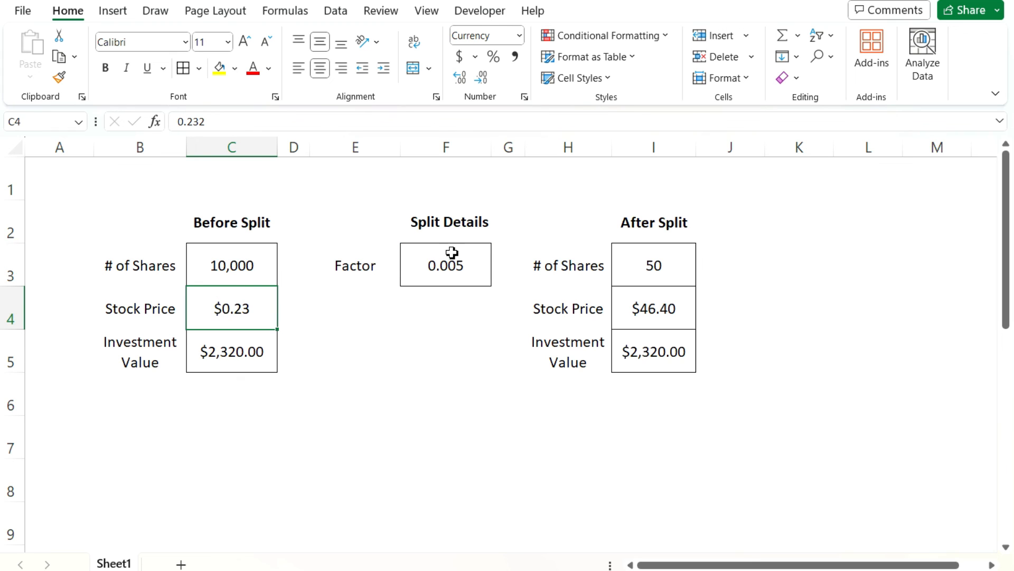
click(445, 264)
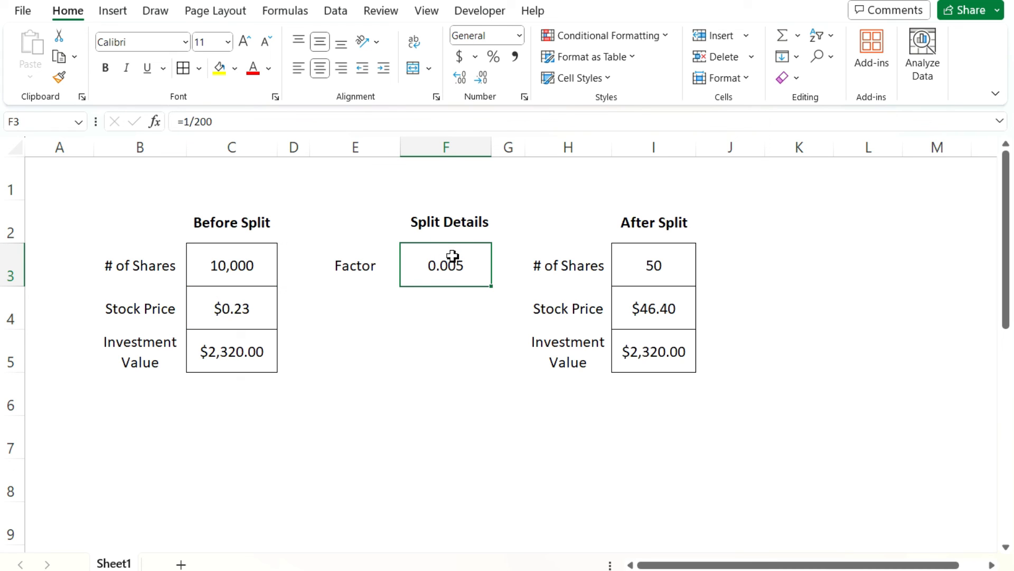
mouse_move(486, 255)
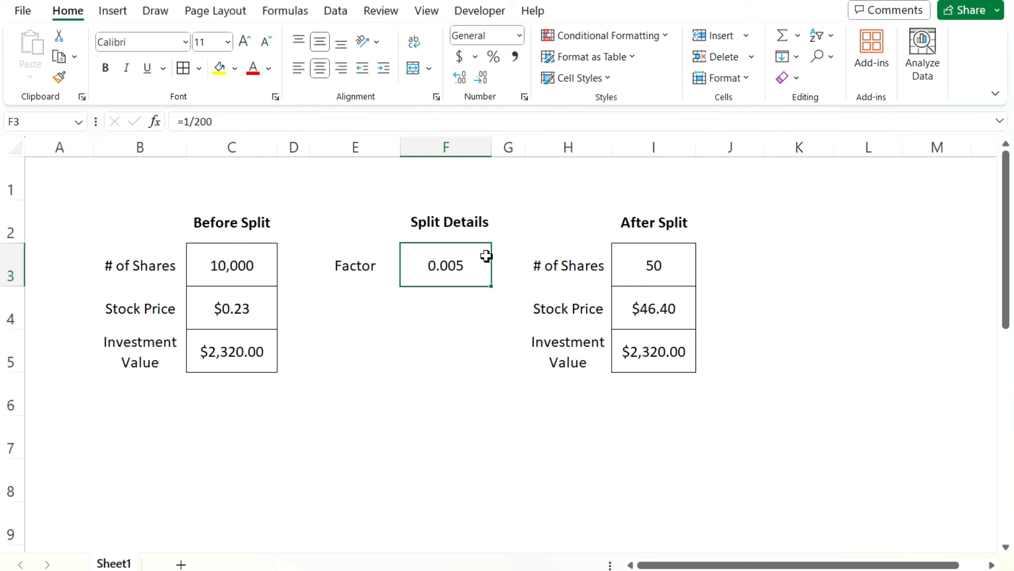
text(3)
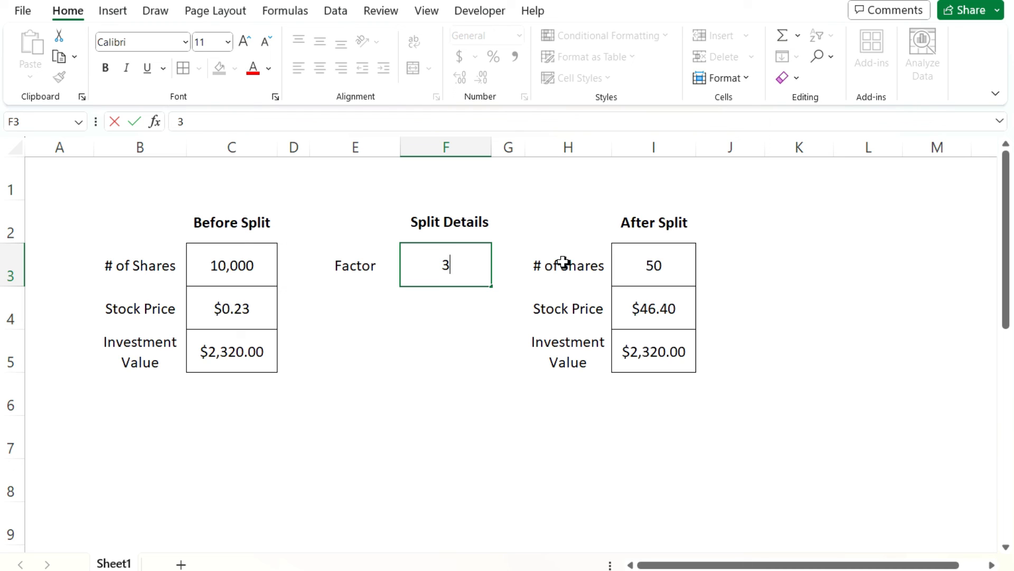
text(0.005)
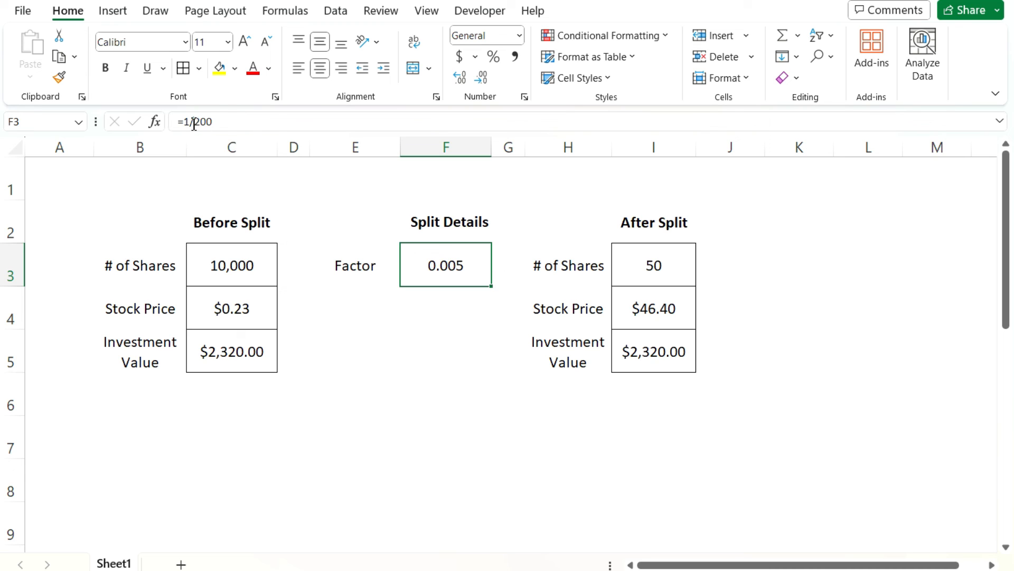
mouse_move(235, 121)
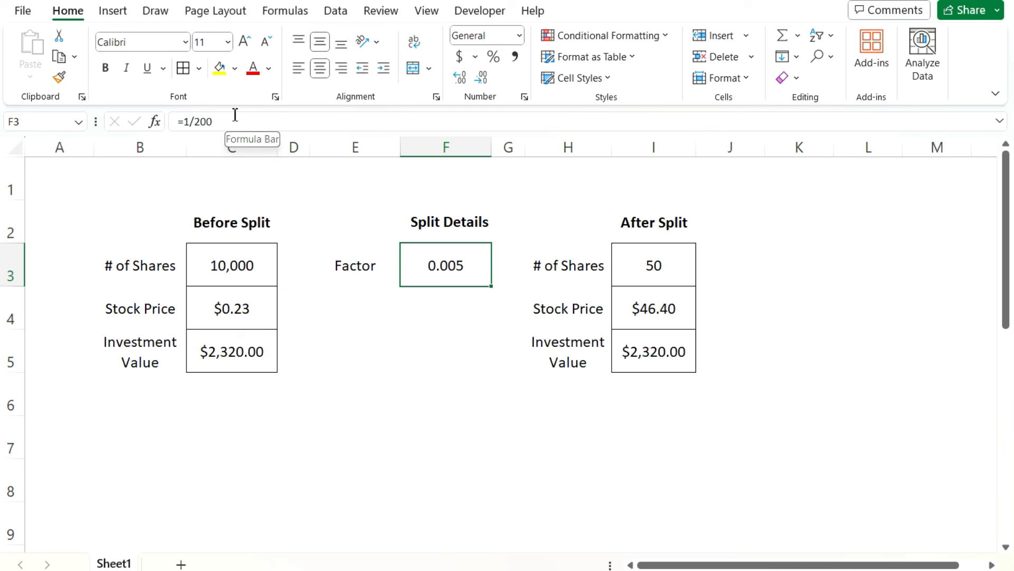